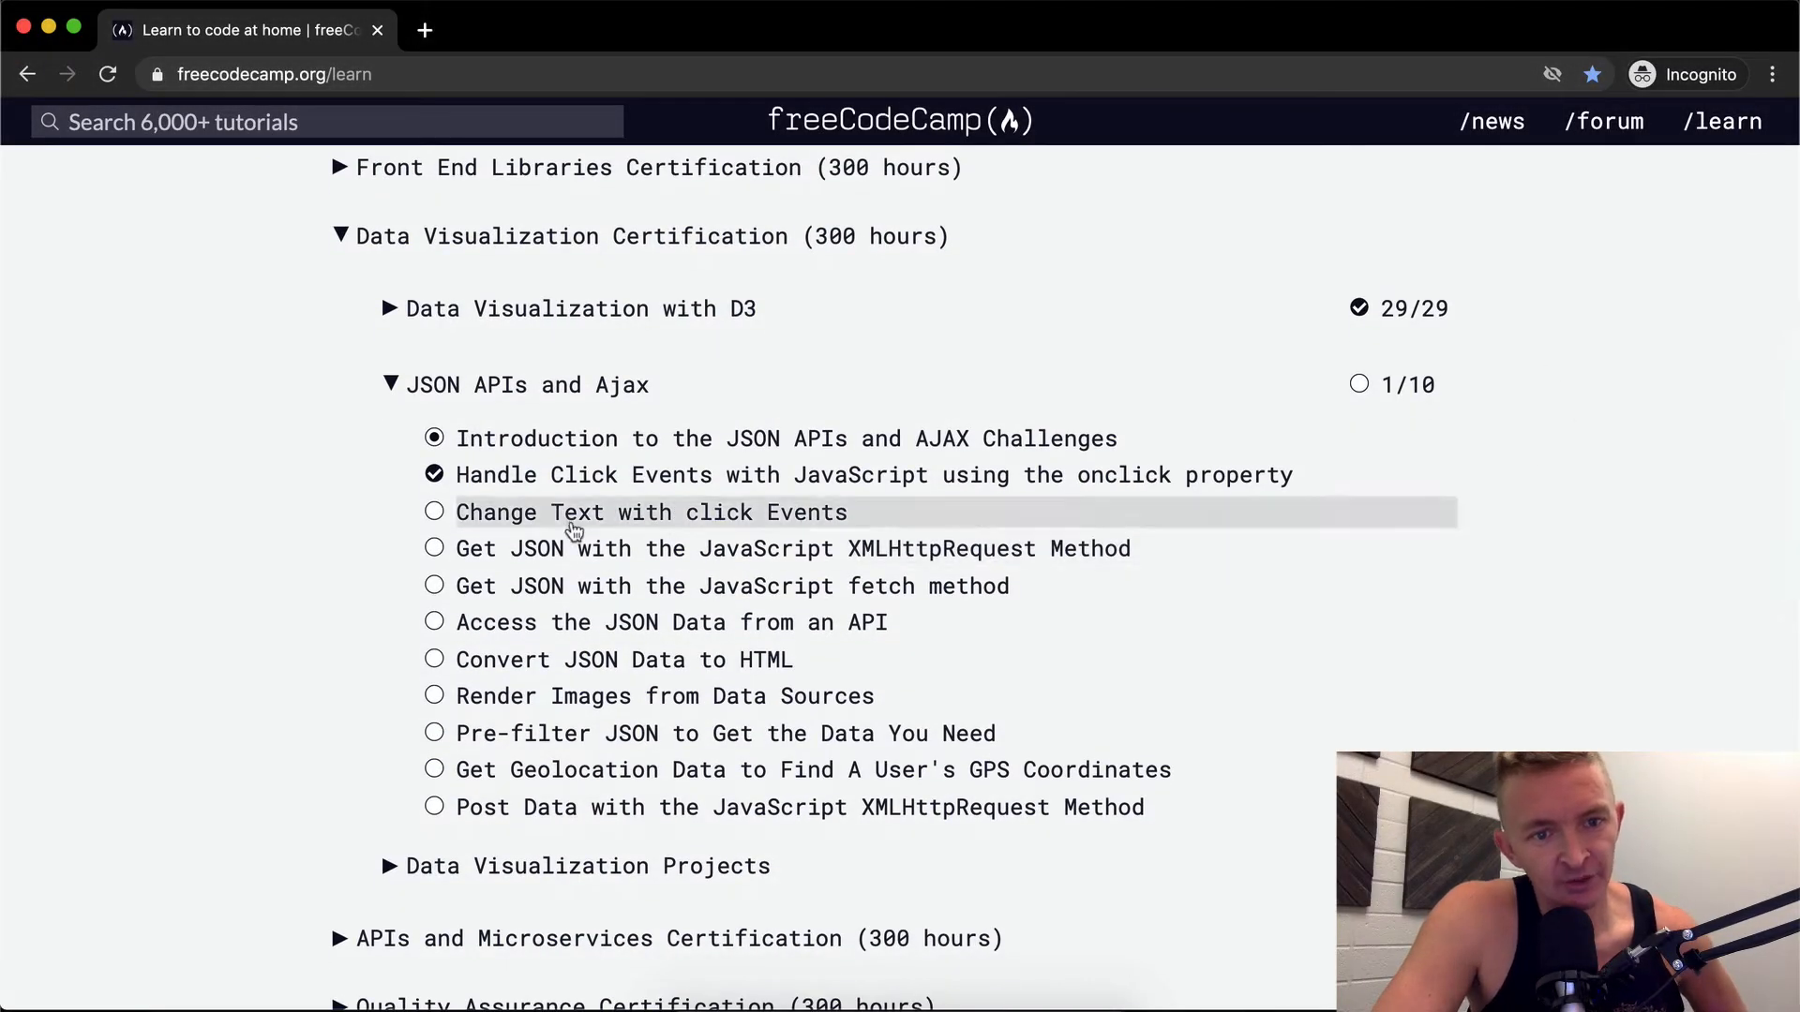
# Open the 'Change Text with click Events' challenge under JSON APIs and Ajax.
pyautogui.click(652, 511)
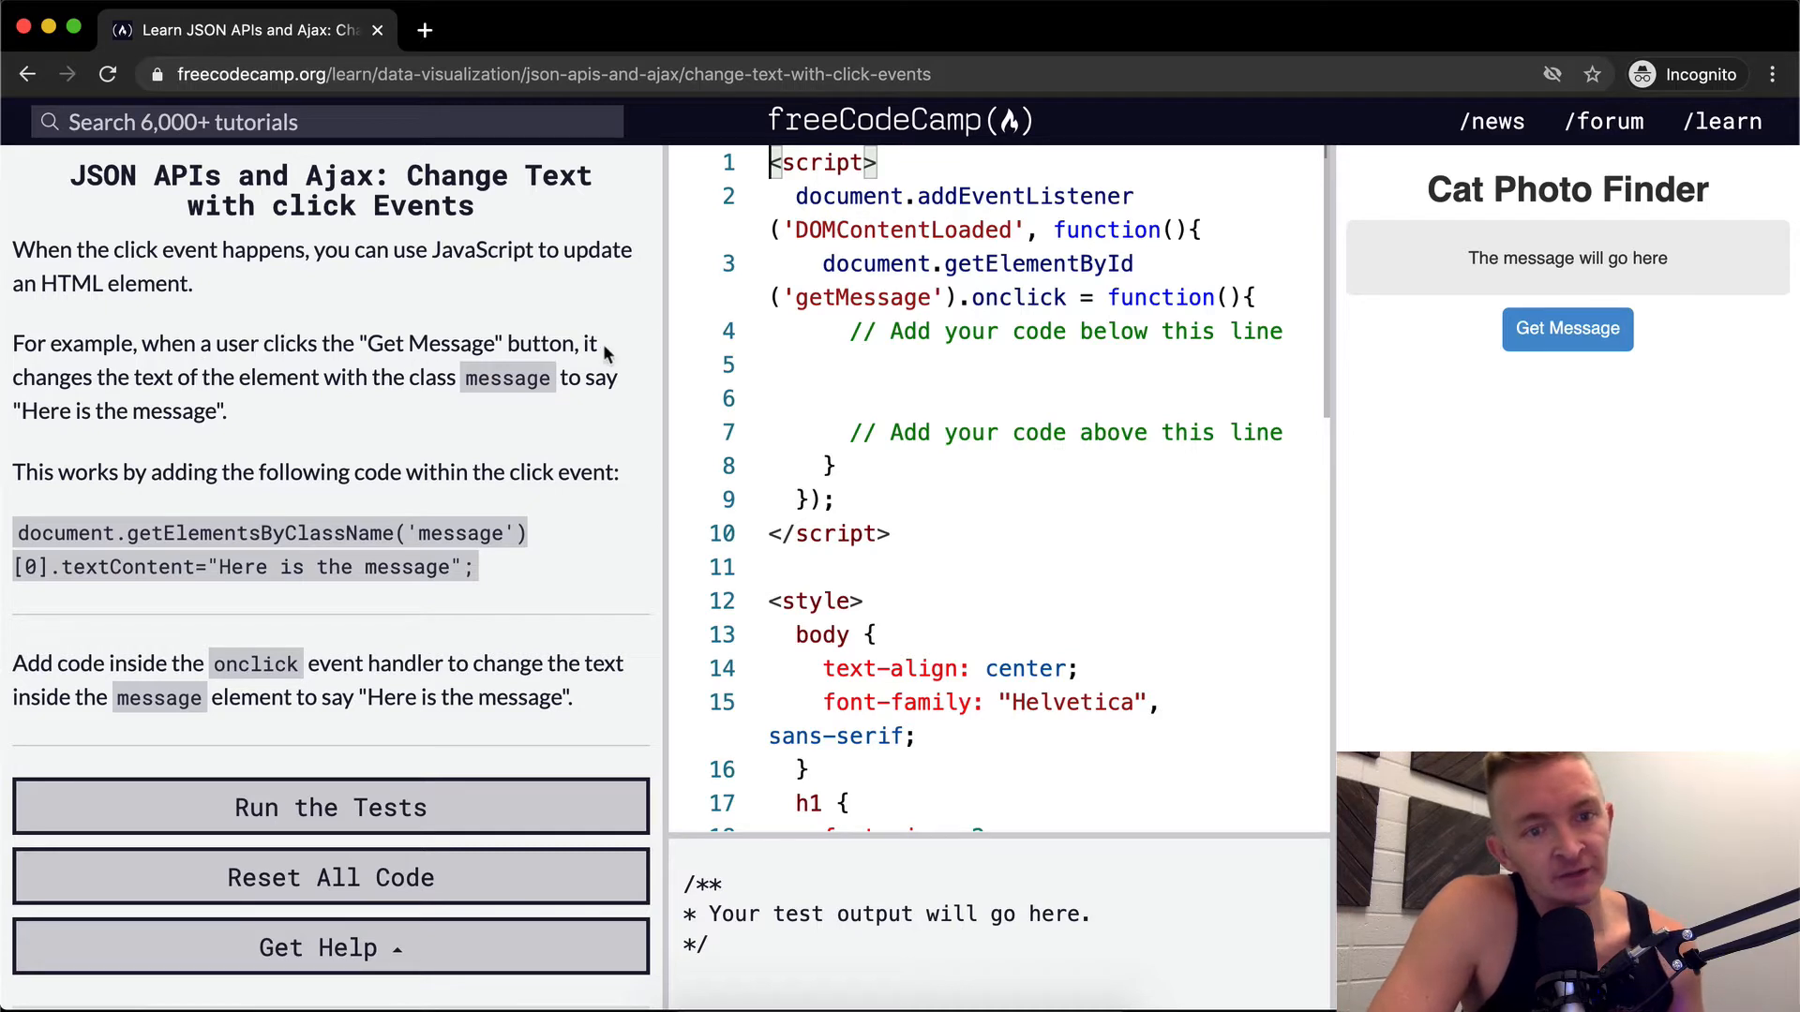
pyautogui.moveTo(395, 378)
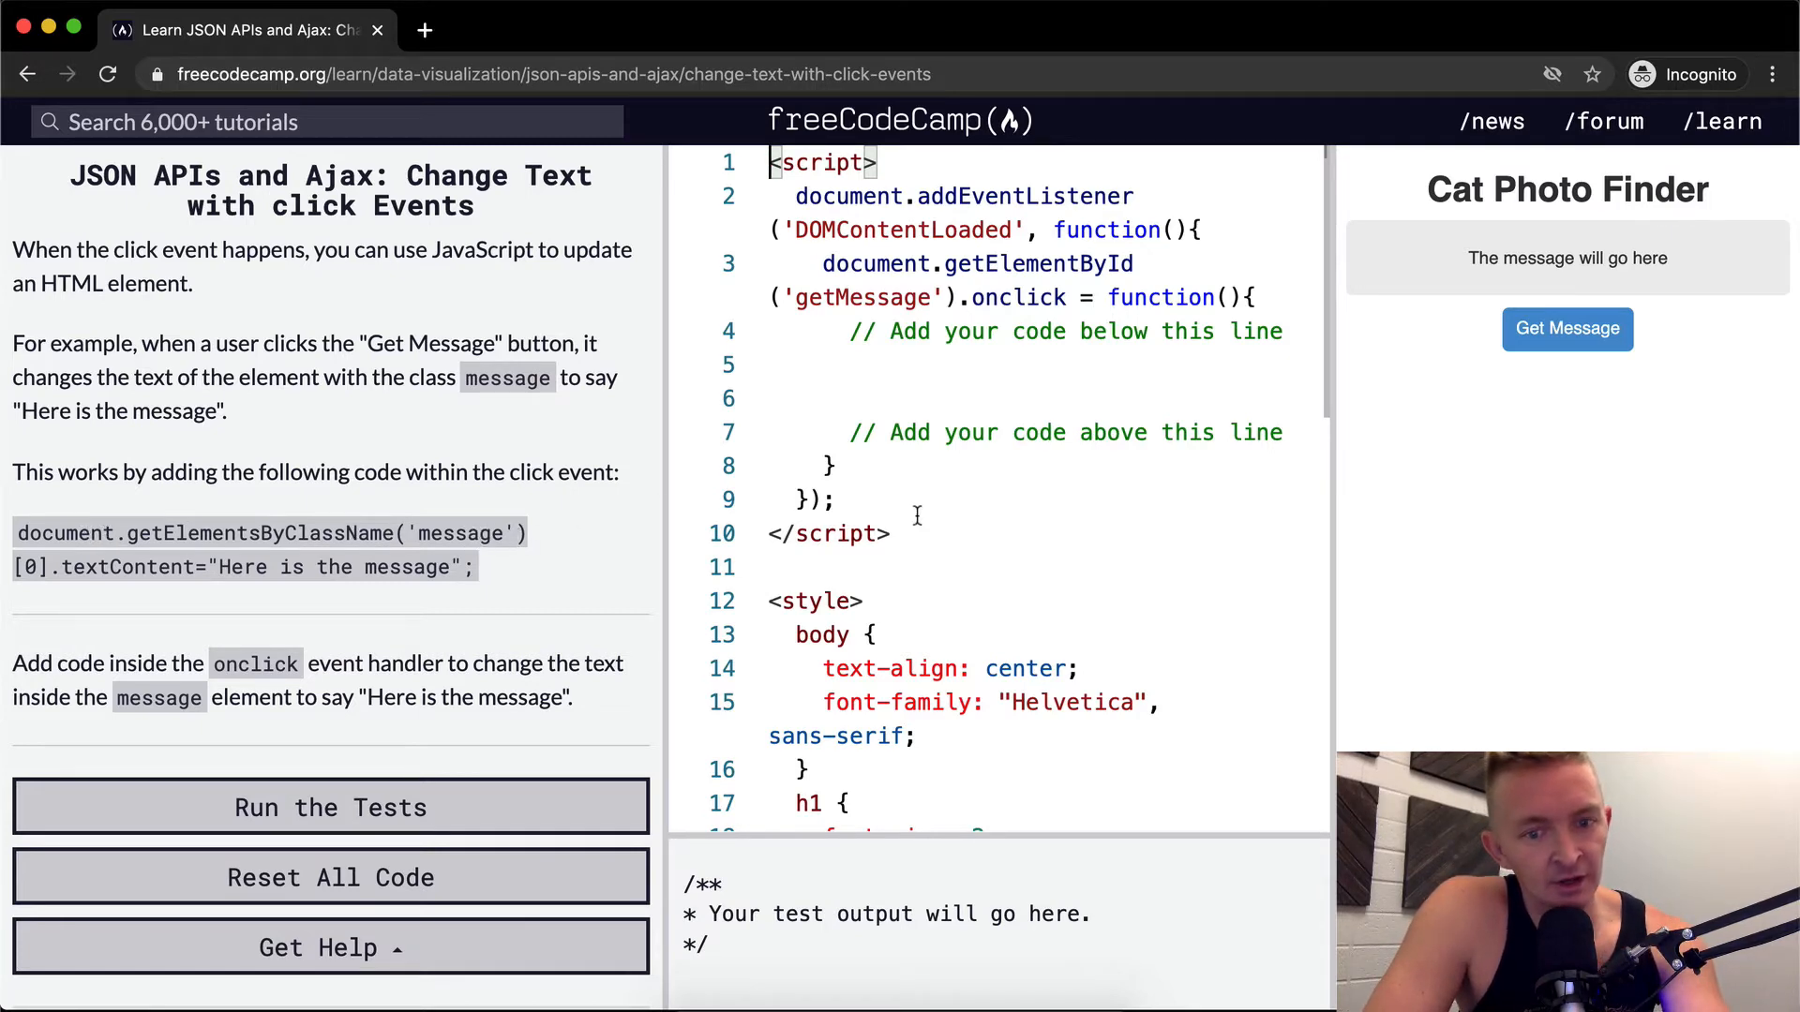
pyautogui.scroll(-3)
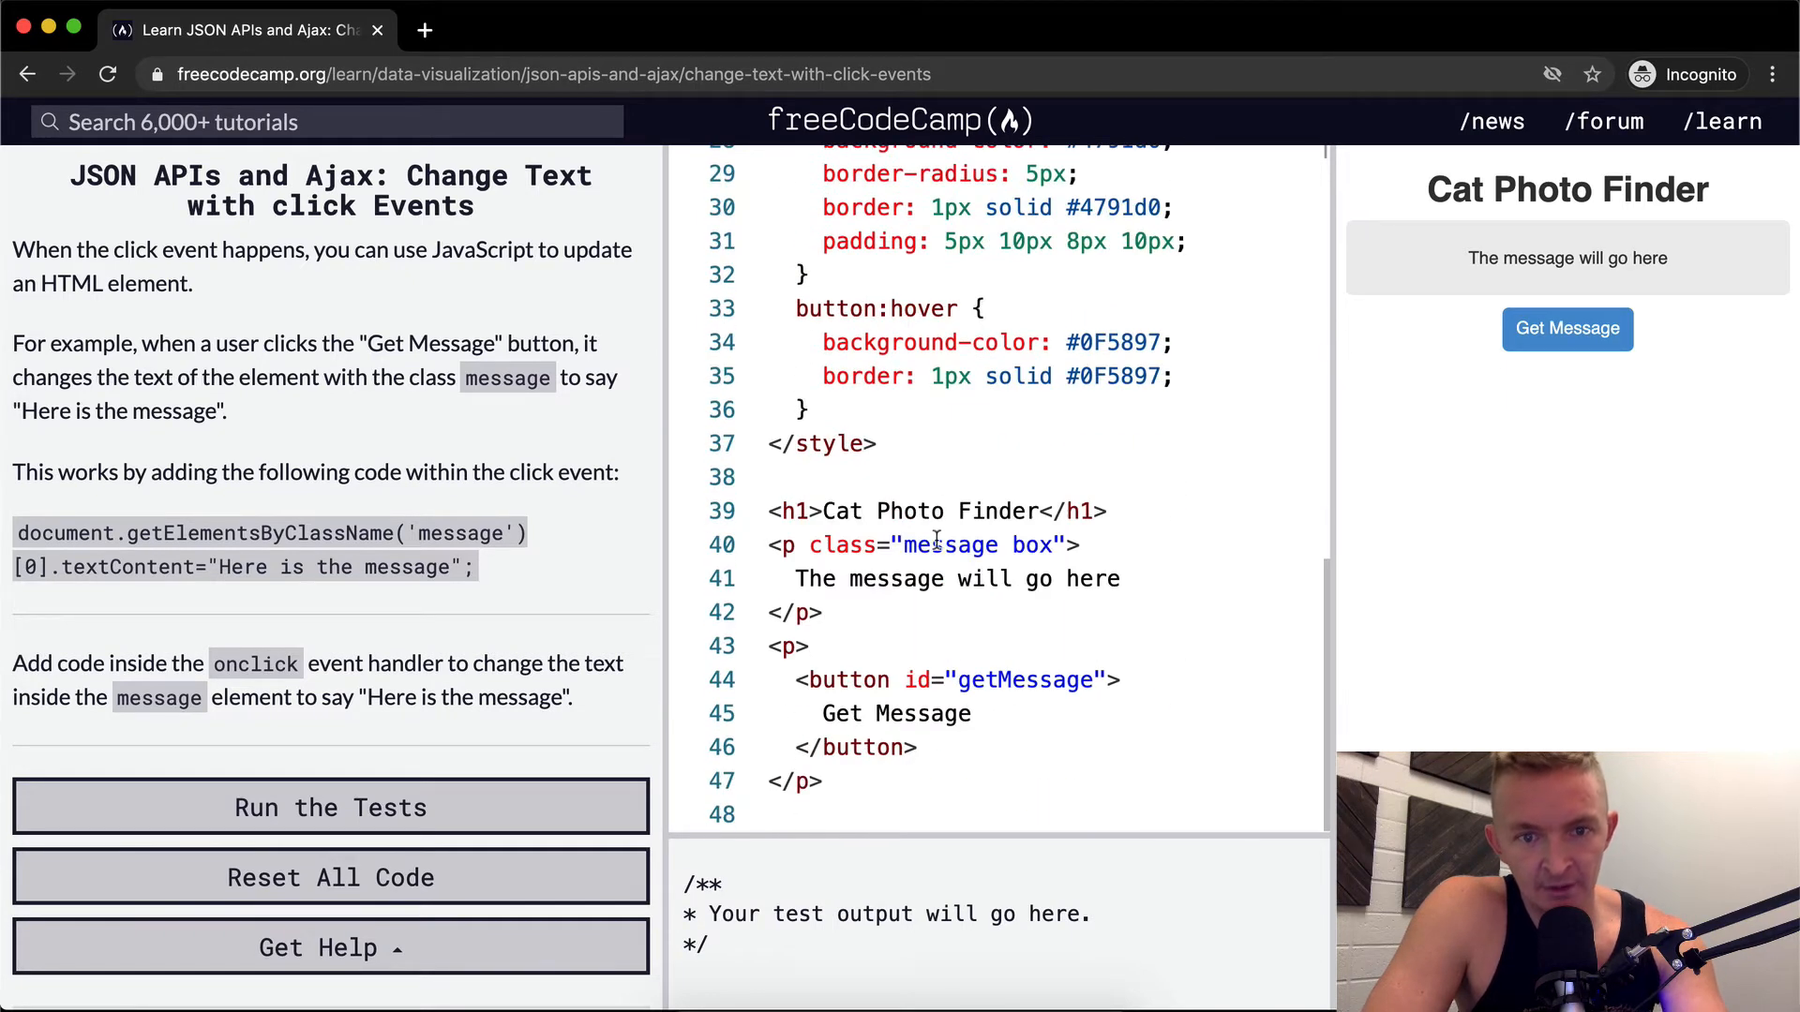
pyautogui.doubleClick(949, 543)
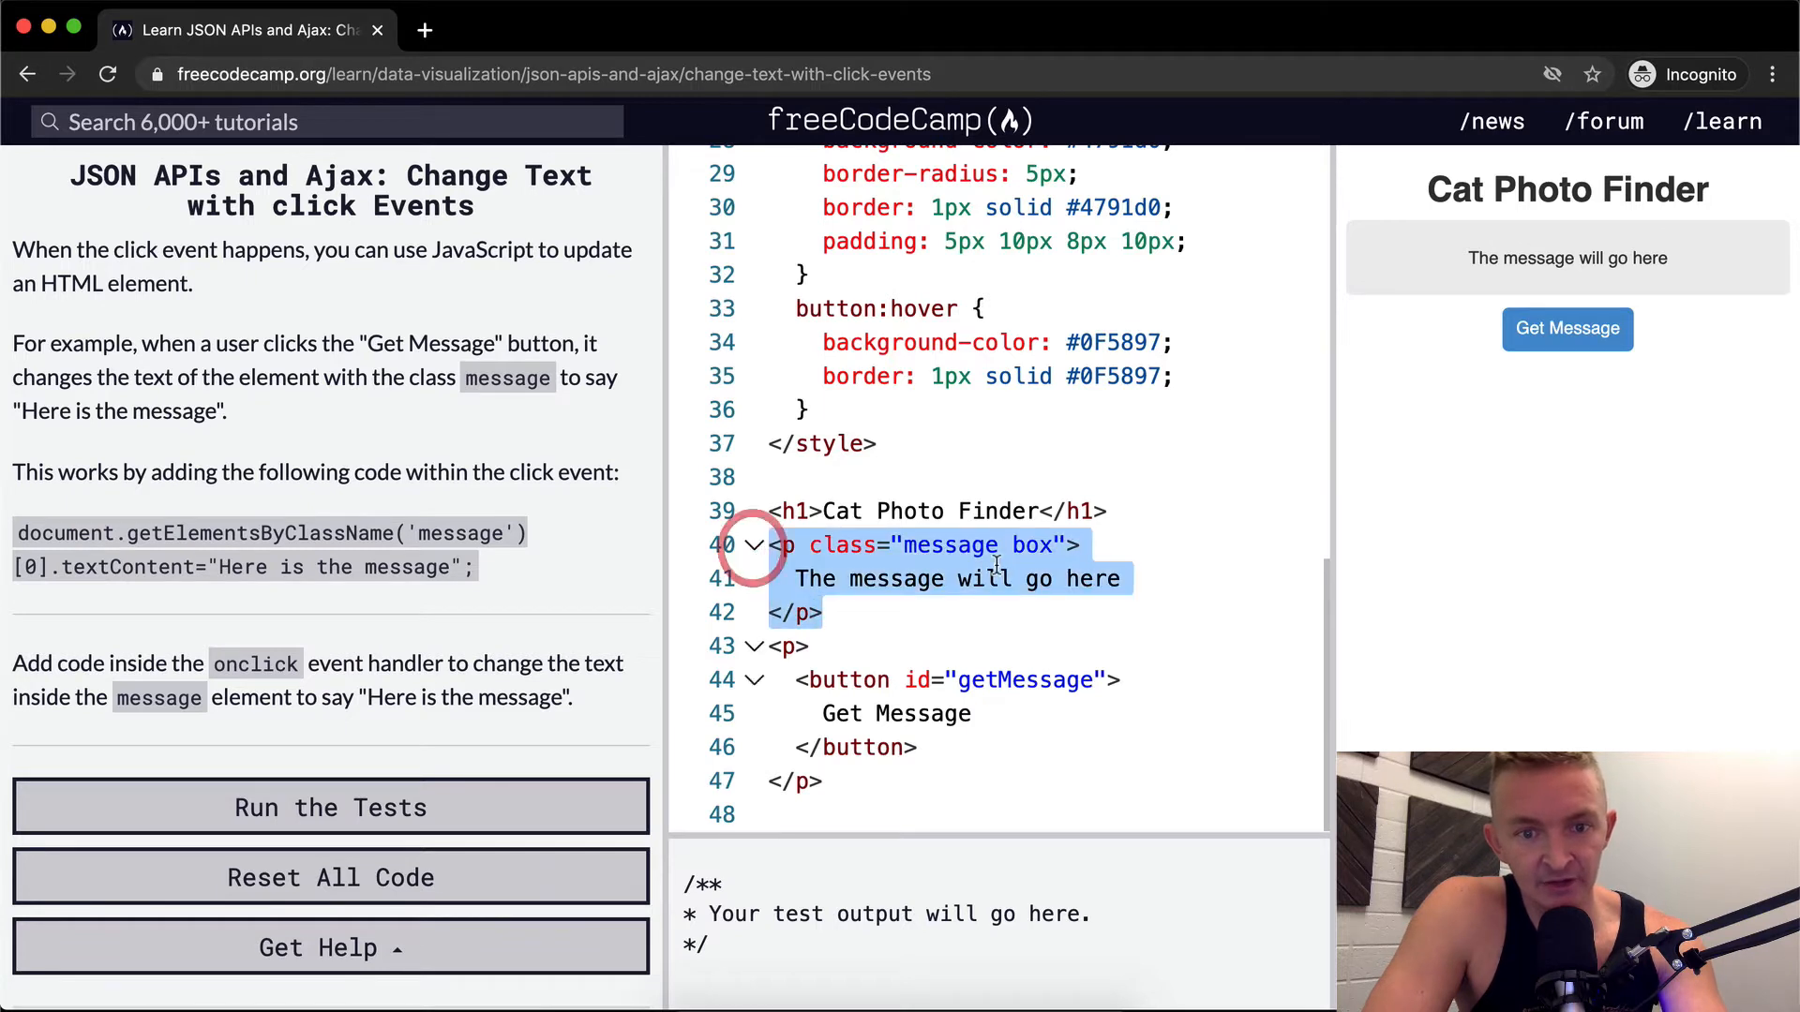
pyautogui.doubleClick(1033, 544)
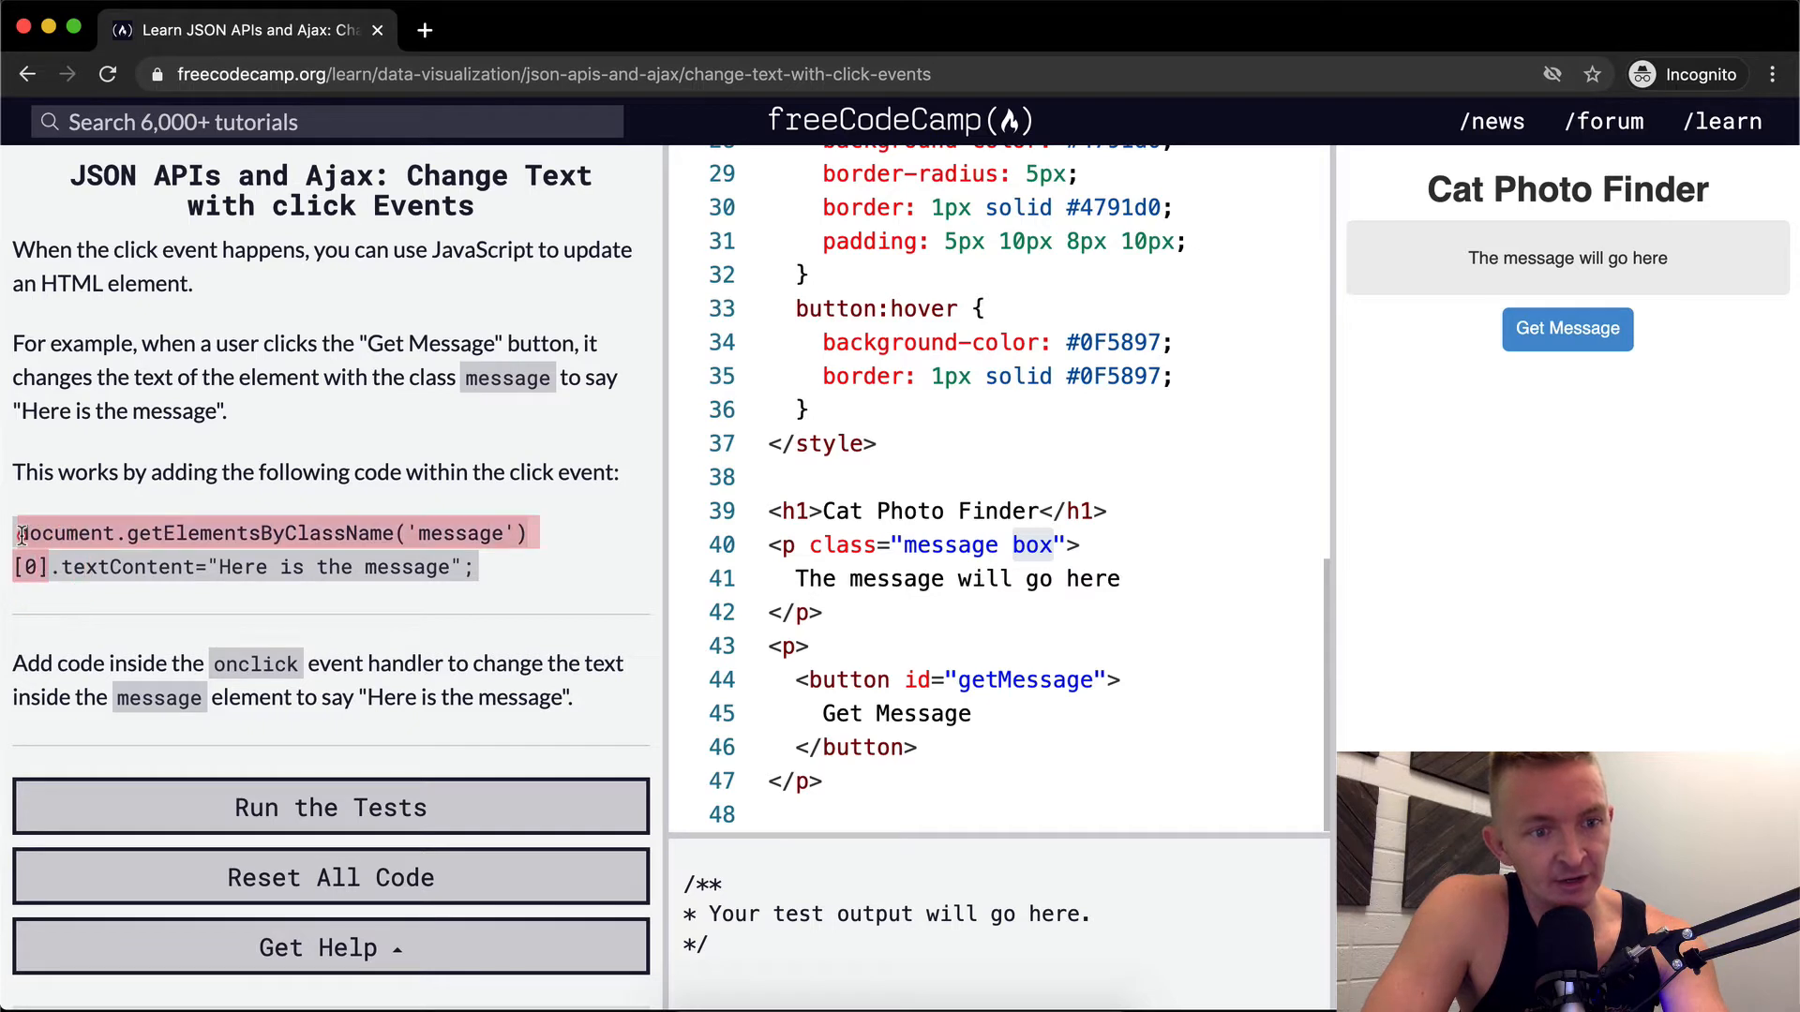
pyautogui.doubleClick(946, 544)
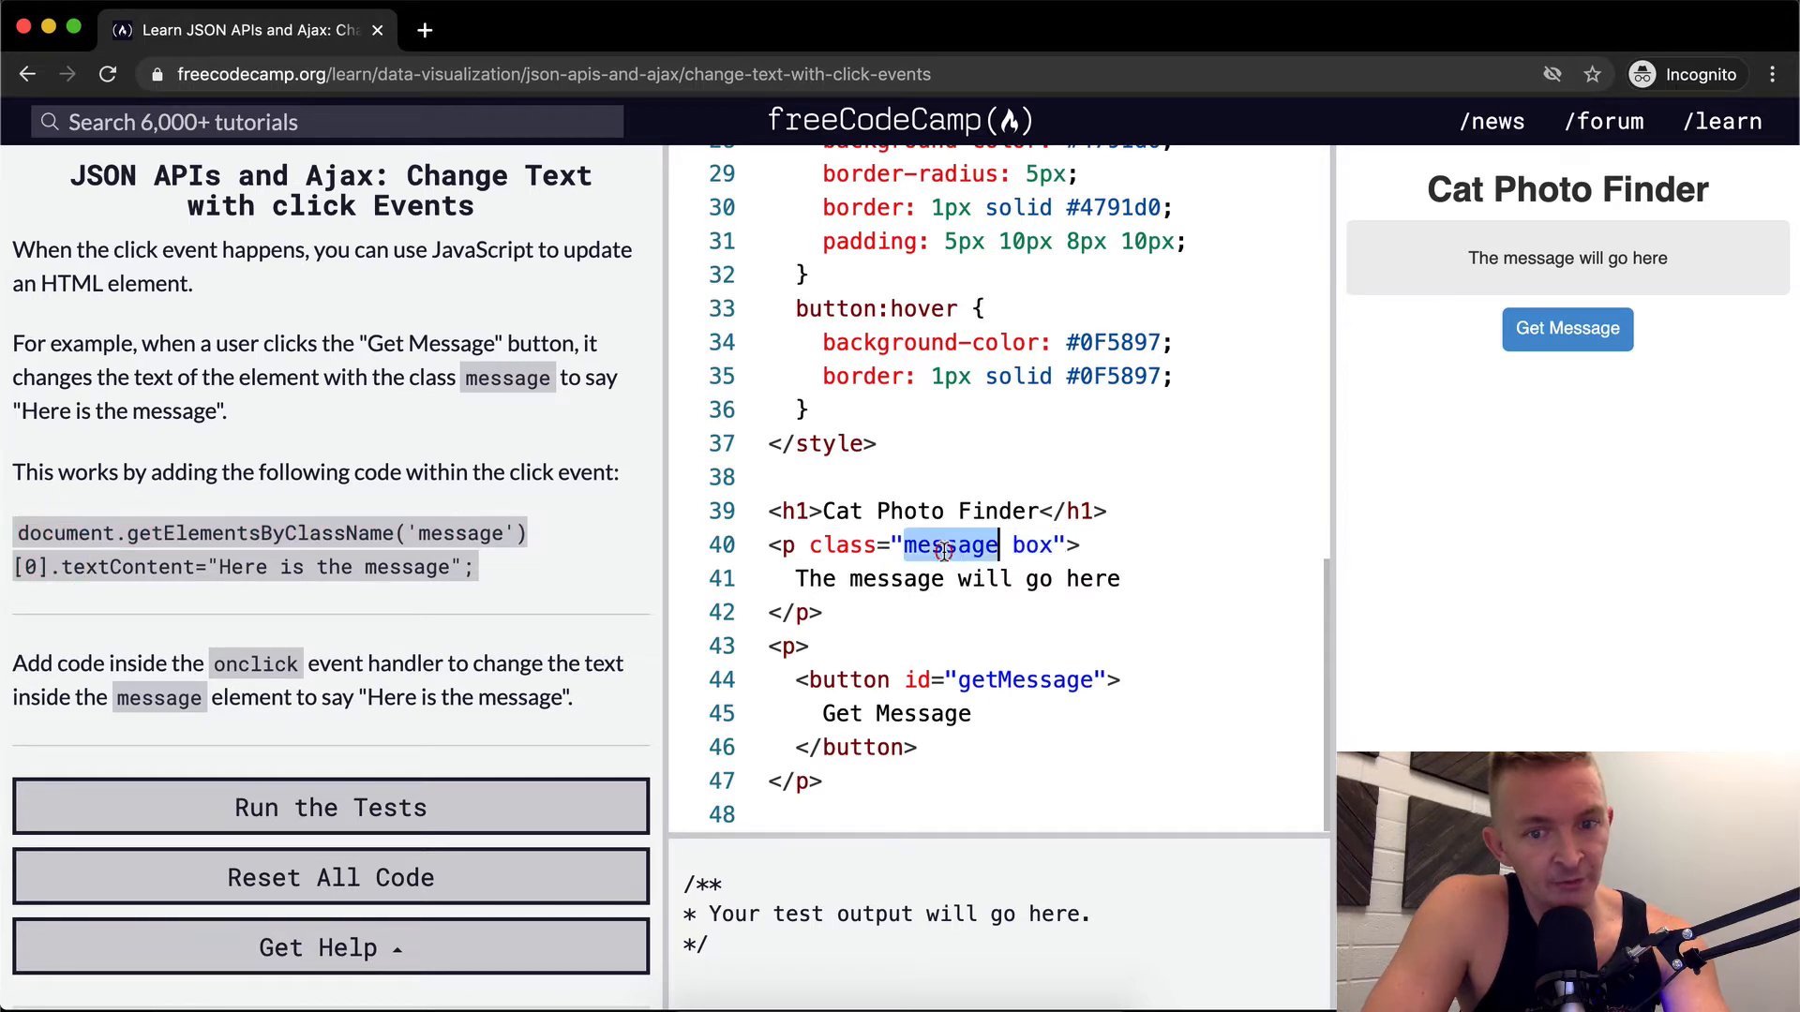
pyautogui.click(855, 578)
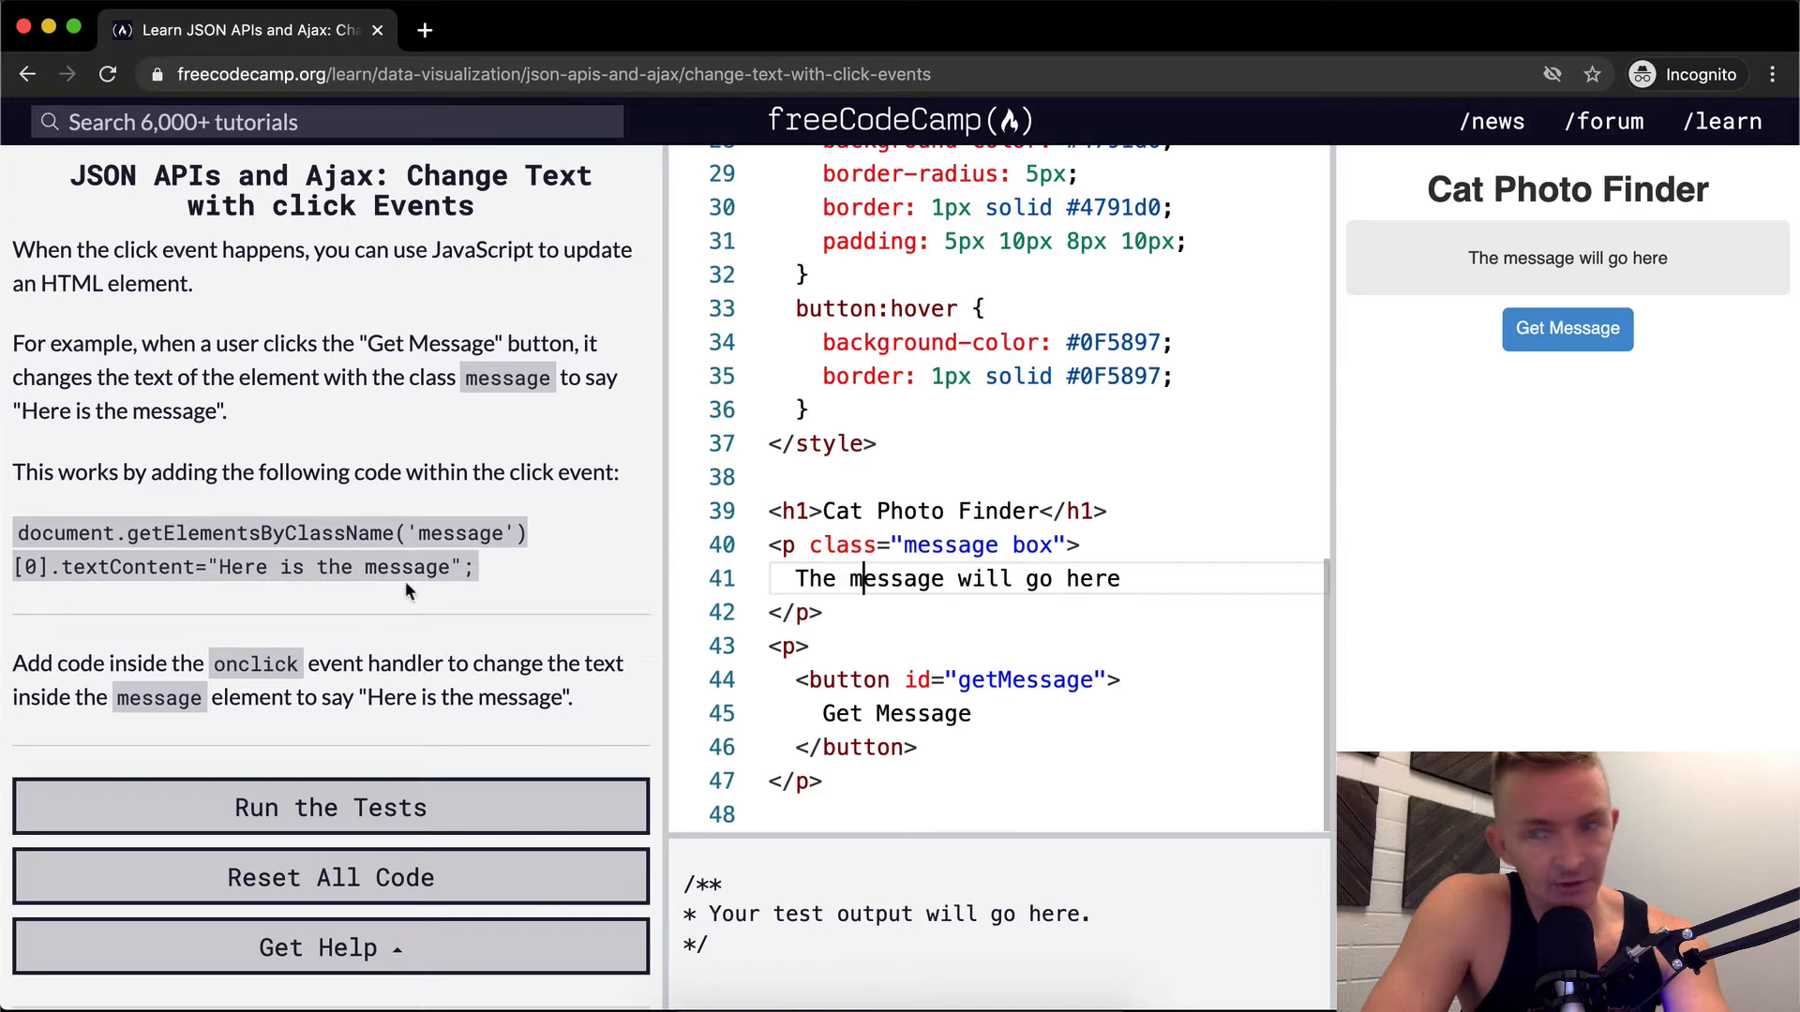
pyautogui.doubleClick(1566, 258)
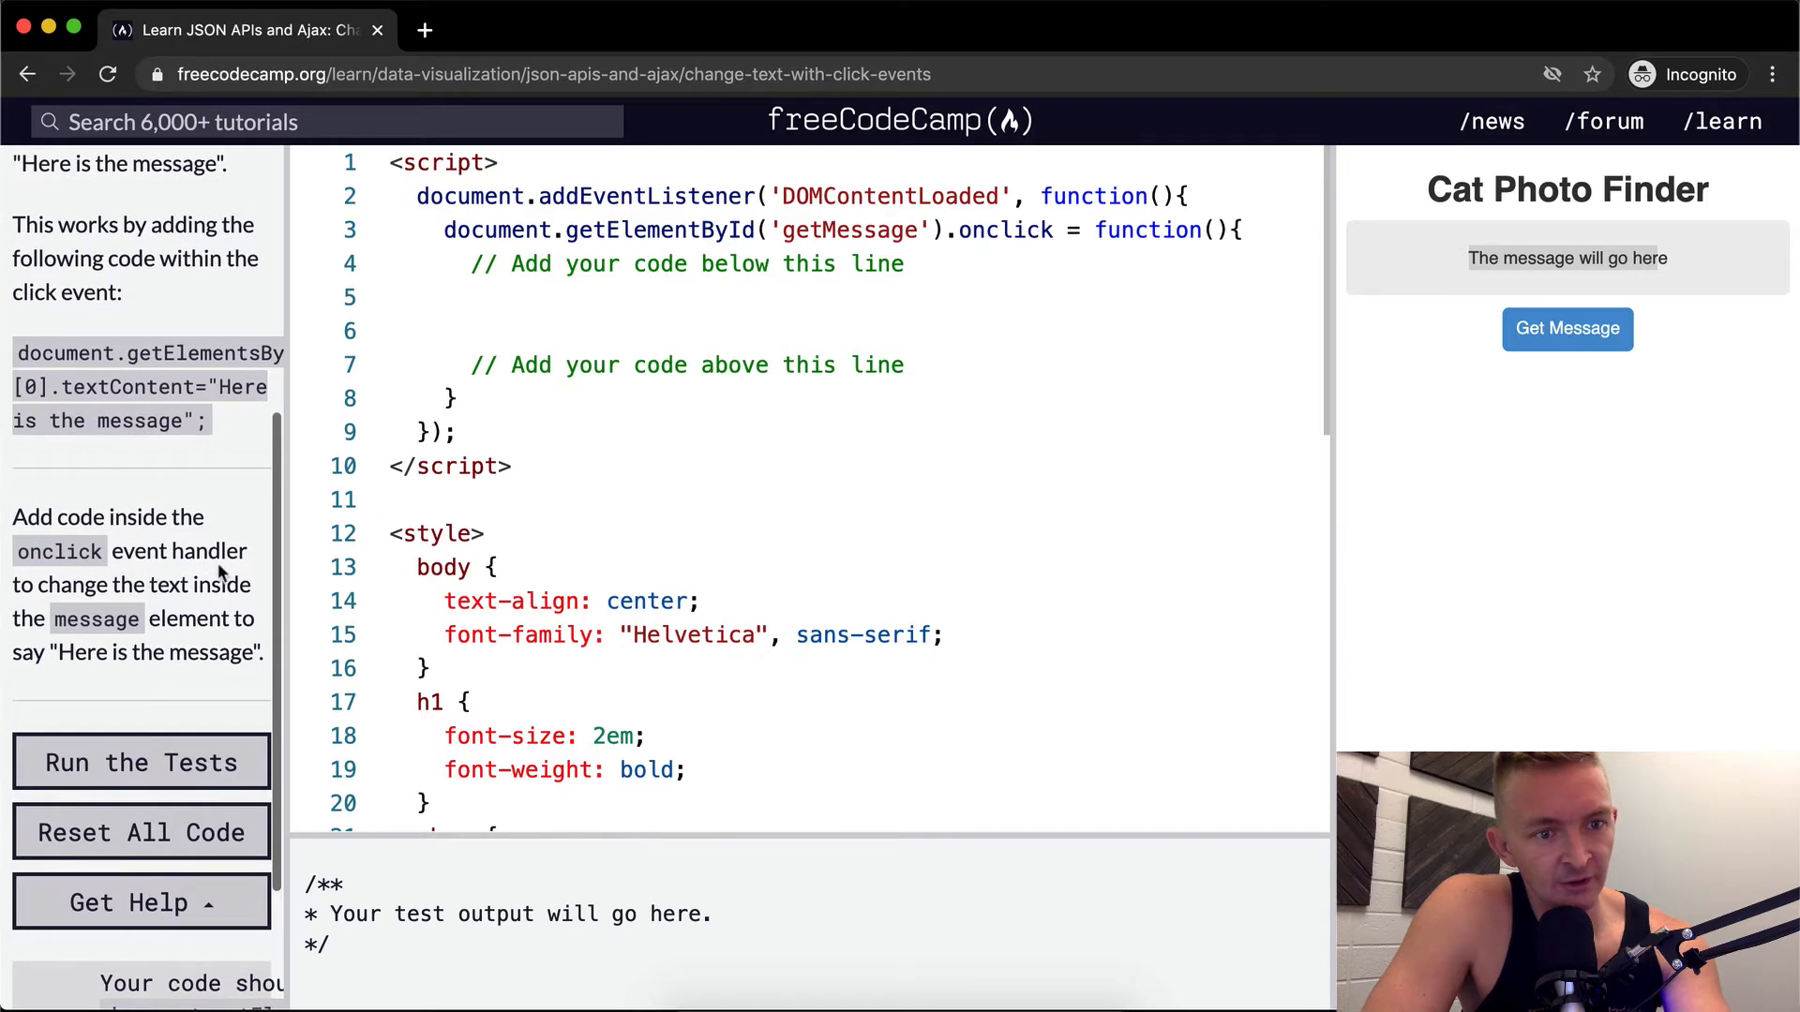
pyautogui.moveTo(40, 640)
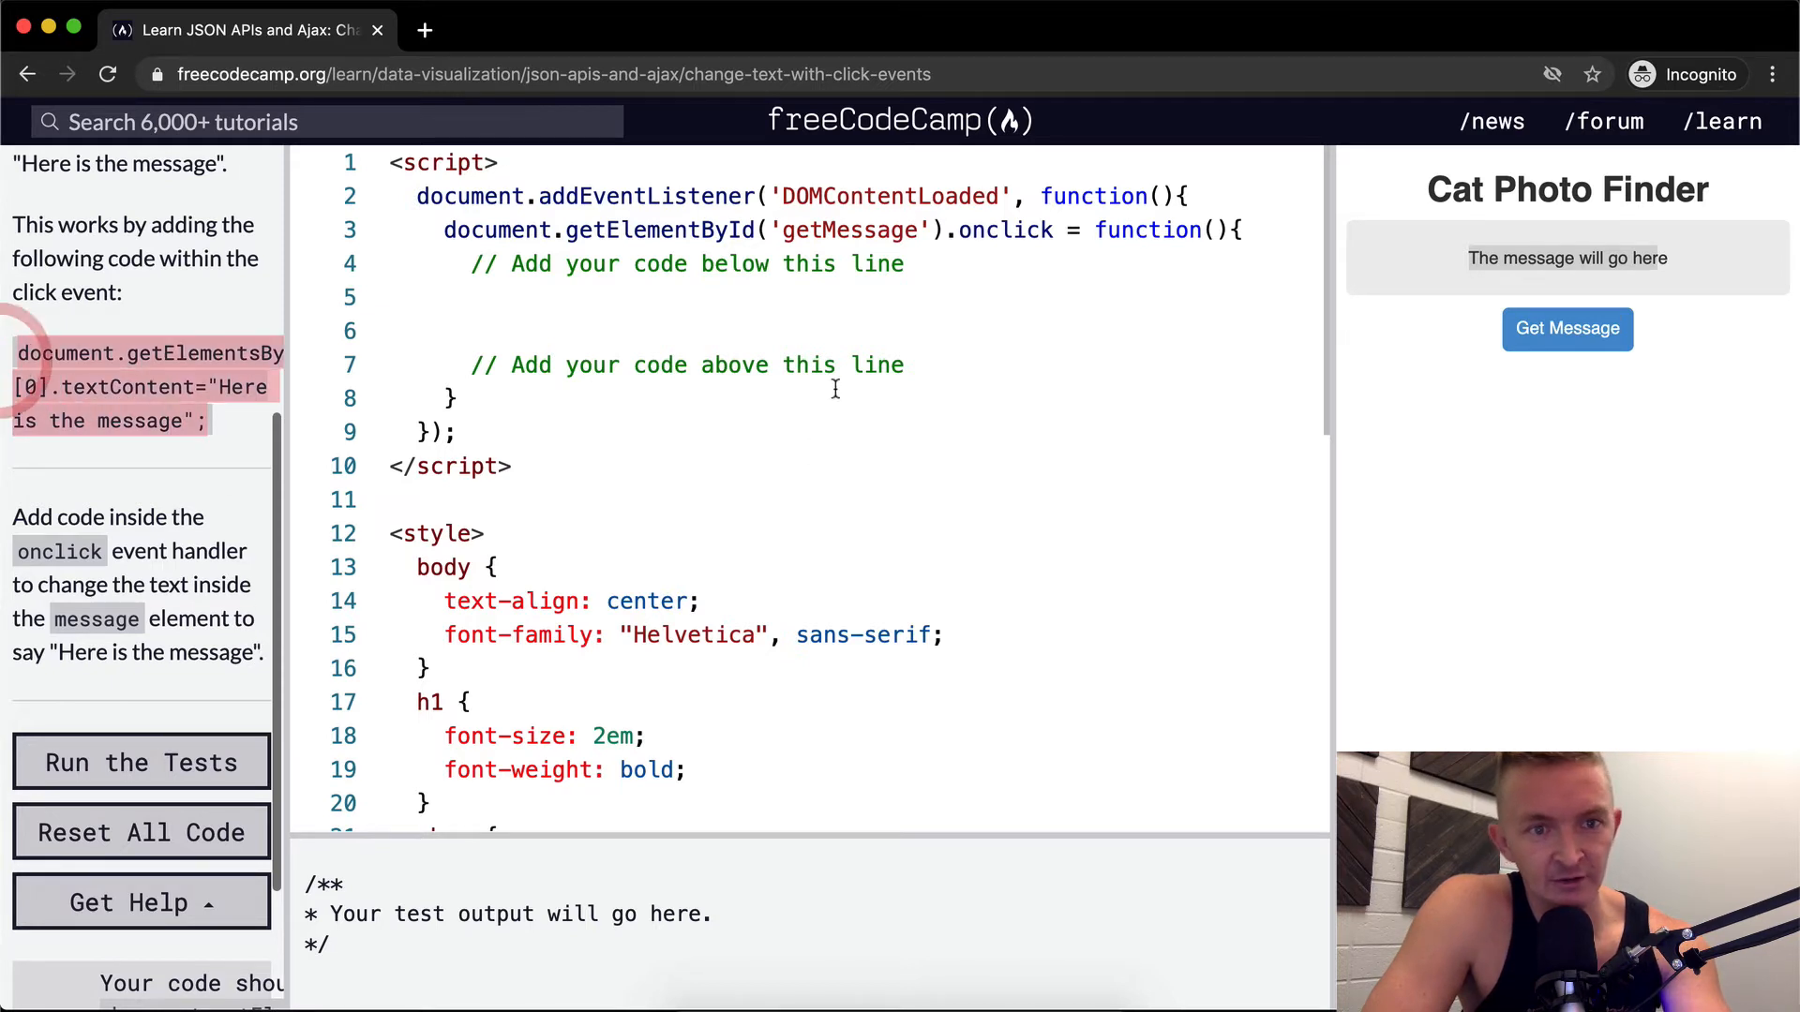
# Make onclick set document.getElementsByClassName('message')[0].textContent to 'Here is the message'.
pyautogui.write('document.getElementsByClassName(\'message\')[0].textContent="Here is the message";')
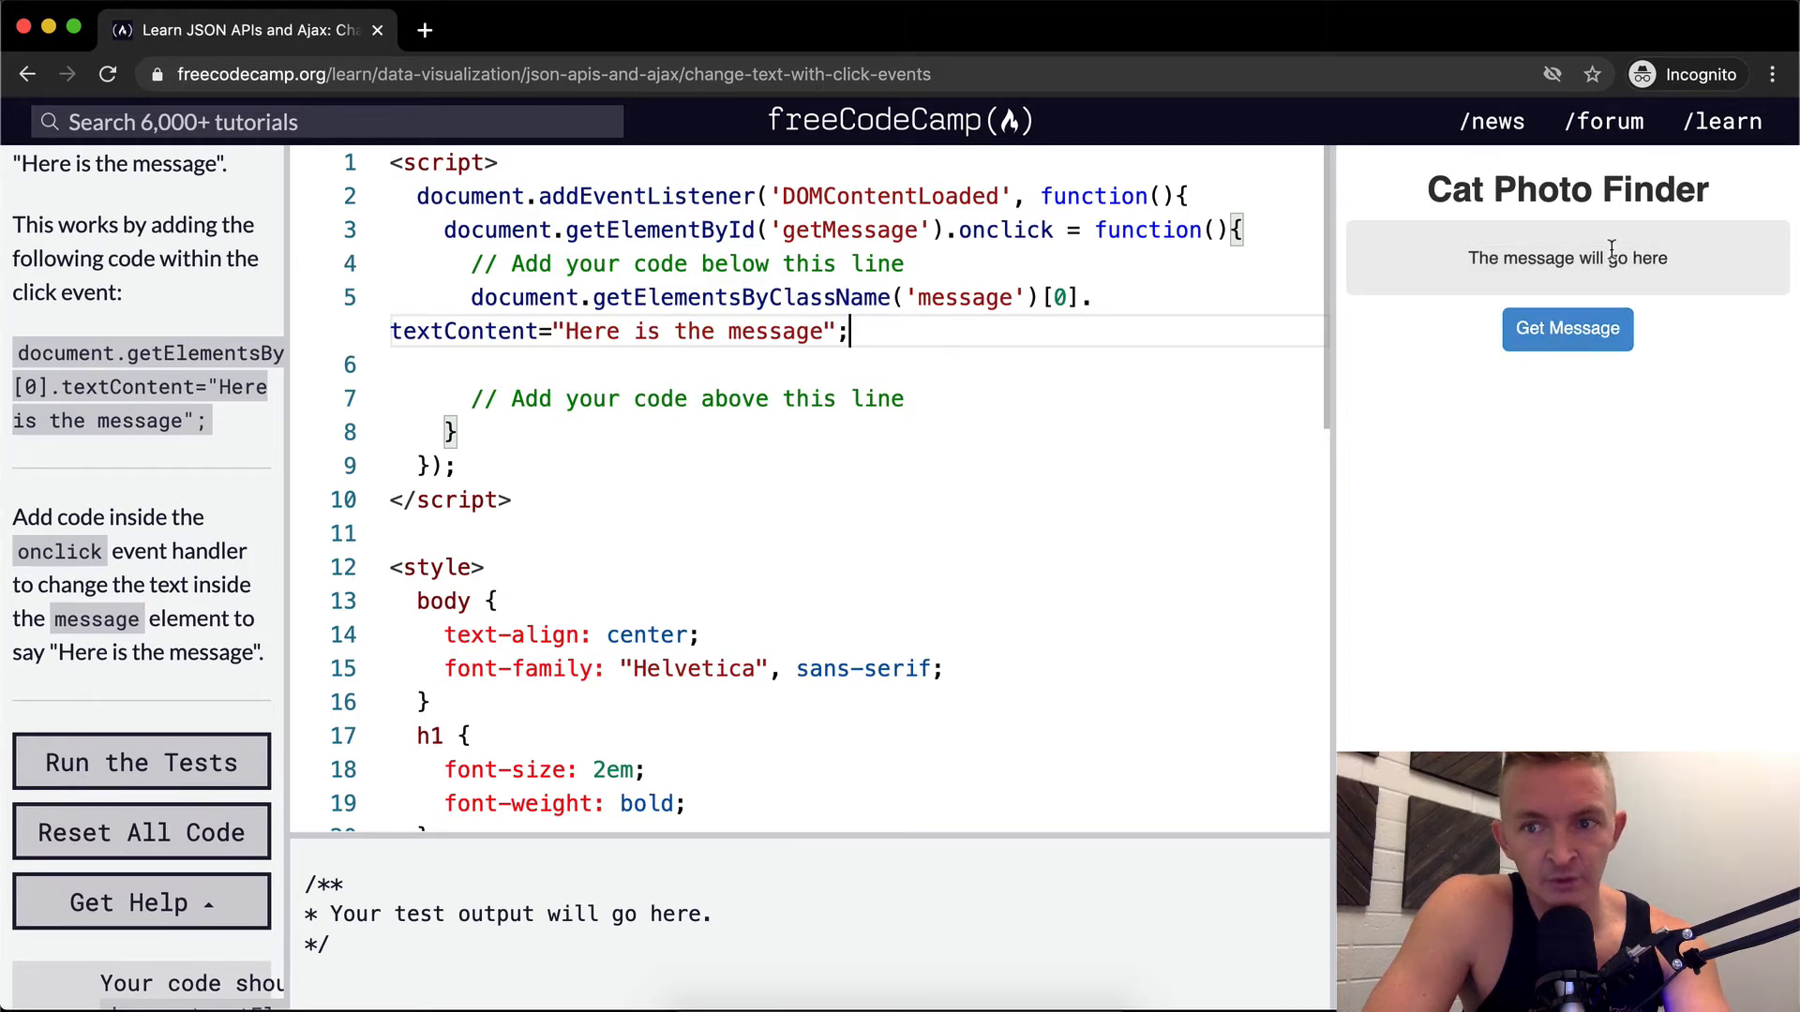
pyautogui.click(1566, 328)
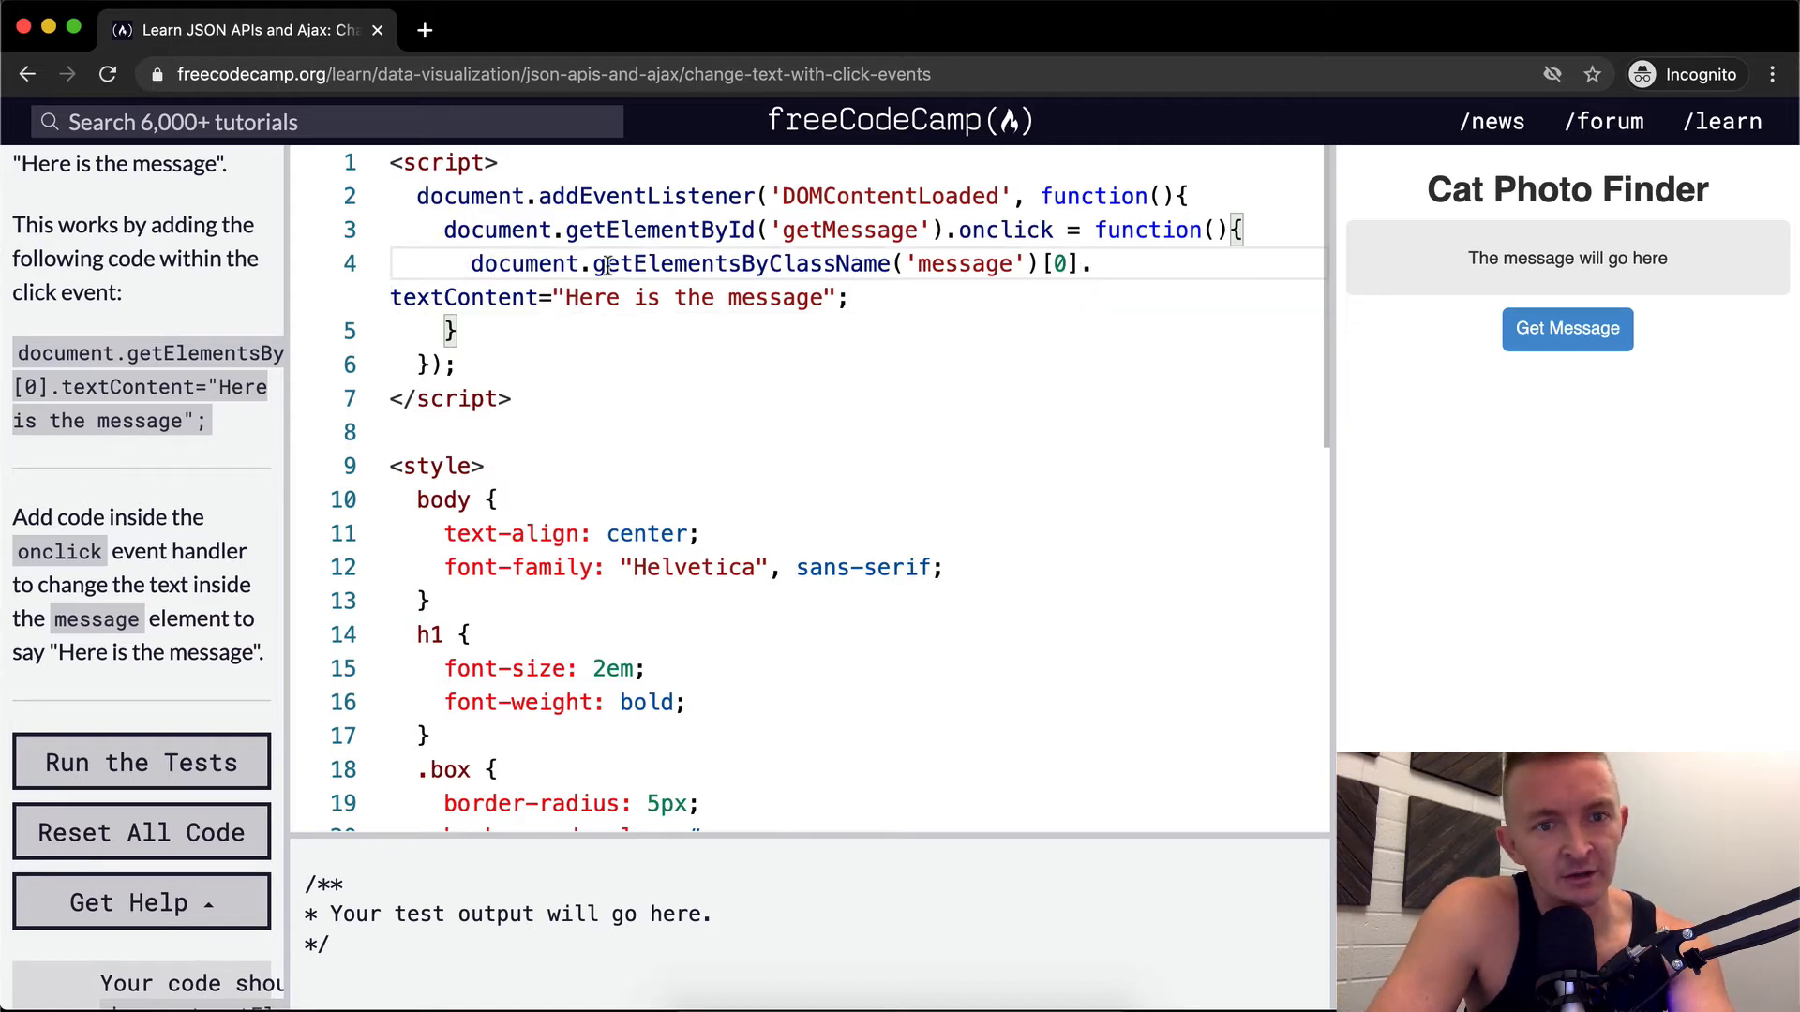
# Store the message element in let messageVal, set its textContent, and test Get Message.
pyautogui.write('let messageVal =')
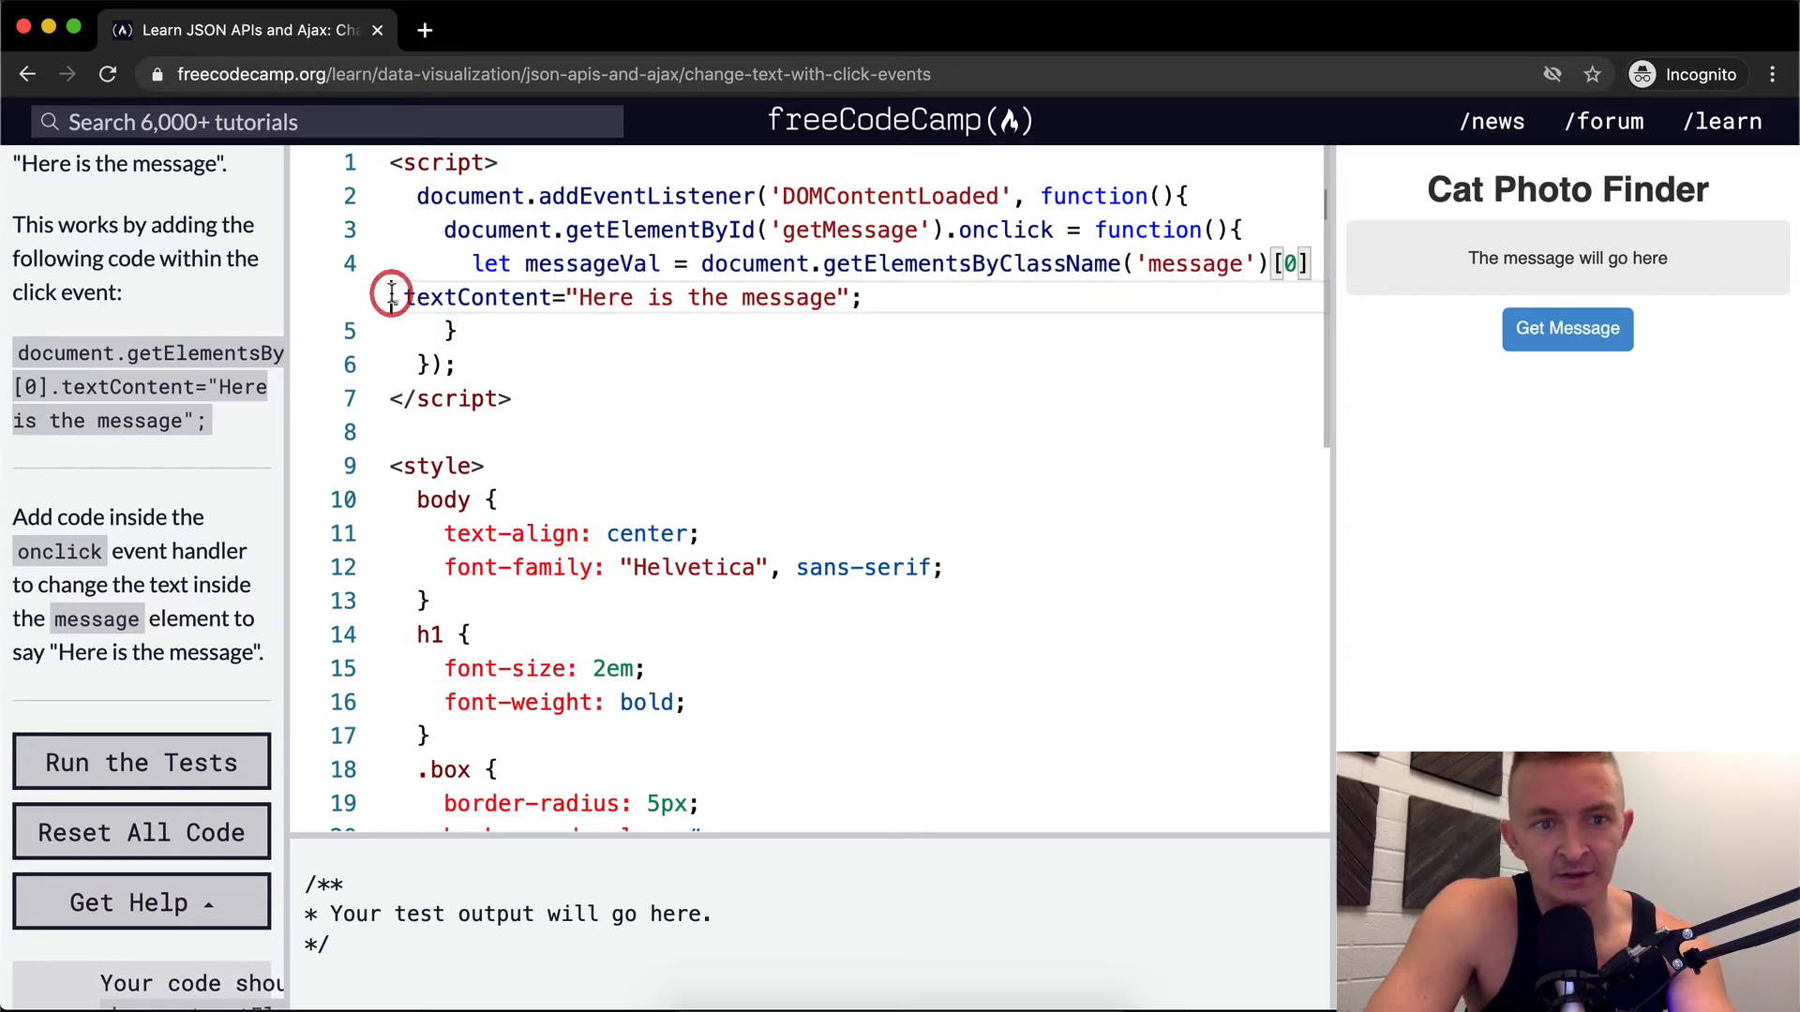
pyautogui.write('messag.textContent="Here is the message";')
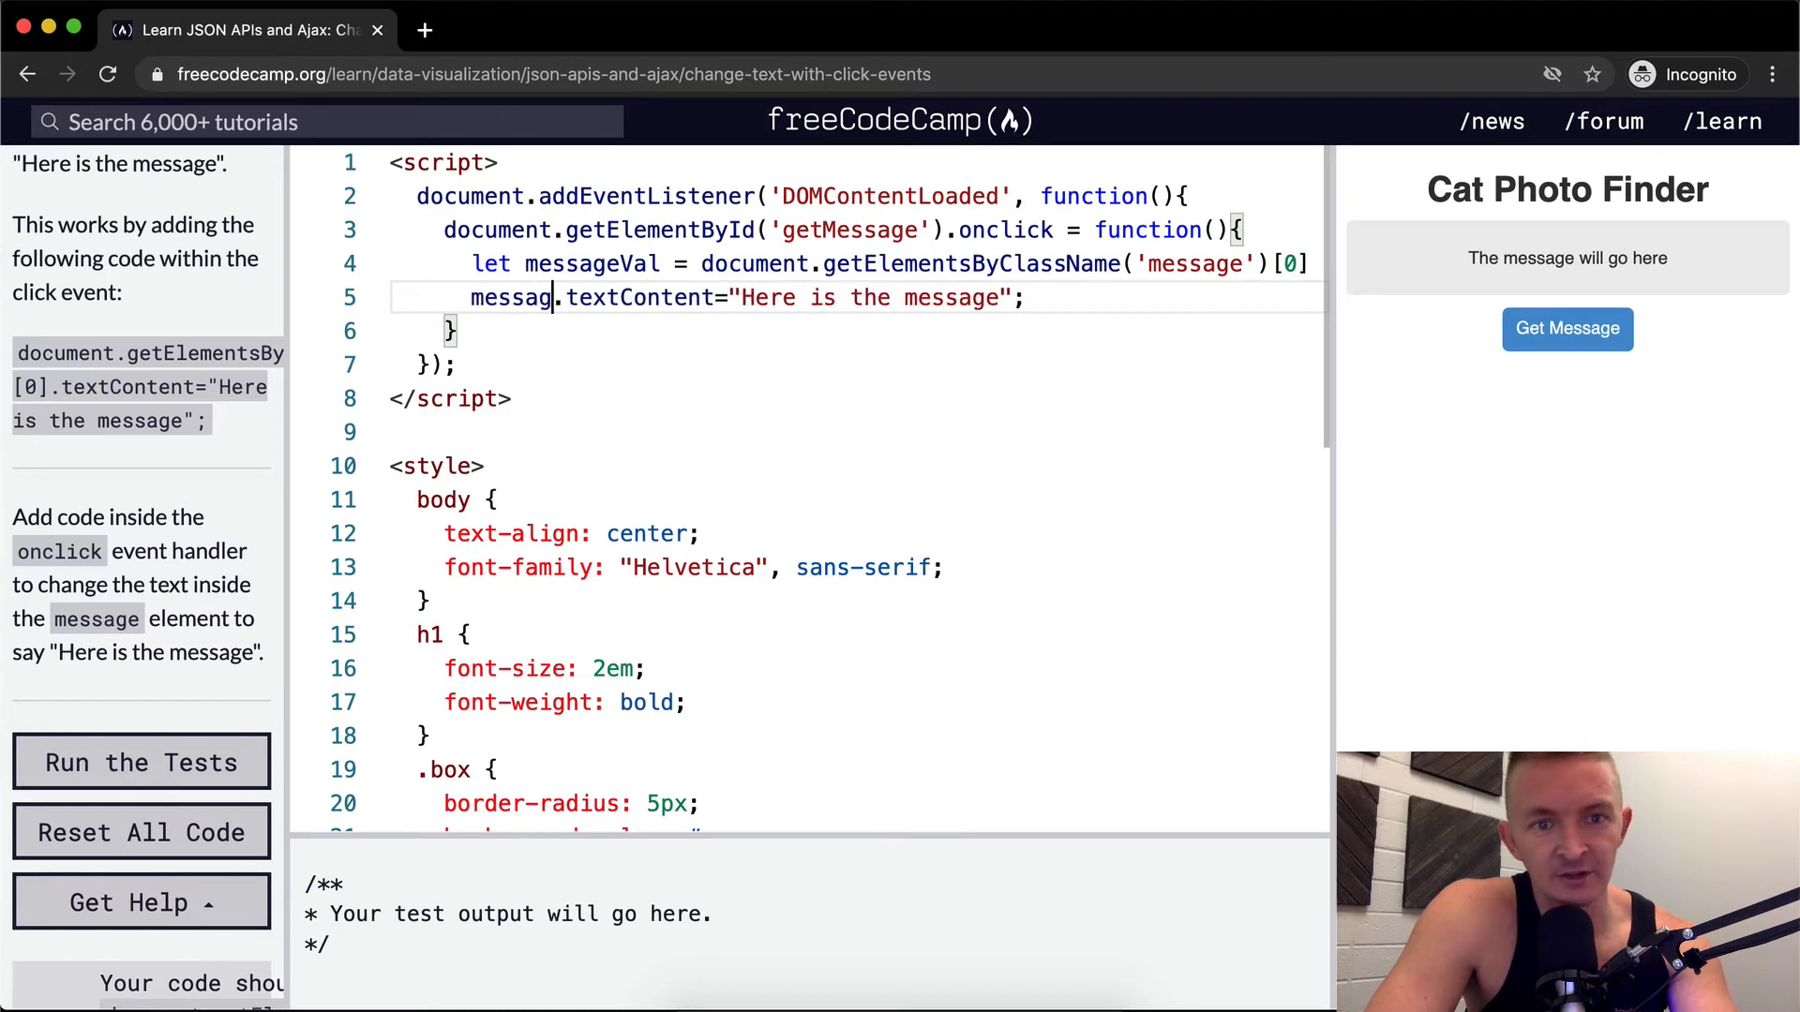
pyautogui.write('eVal')
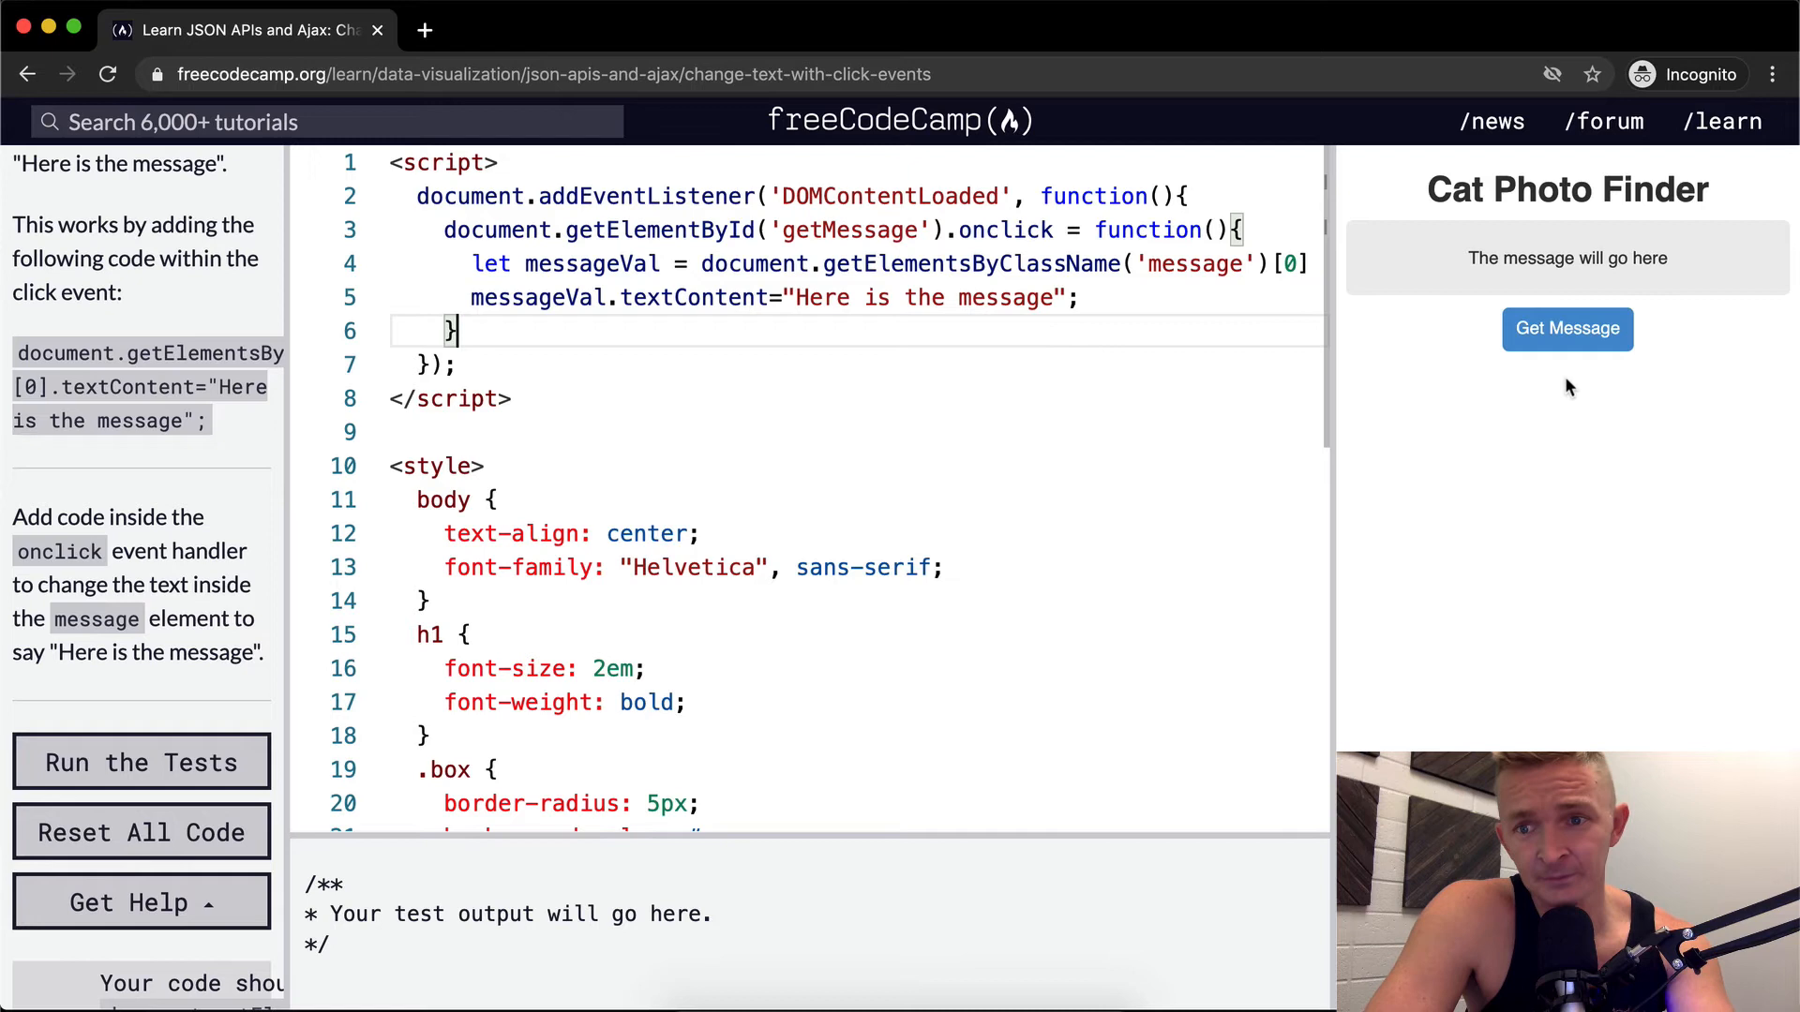
pyautogui.click(1567, 328)
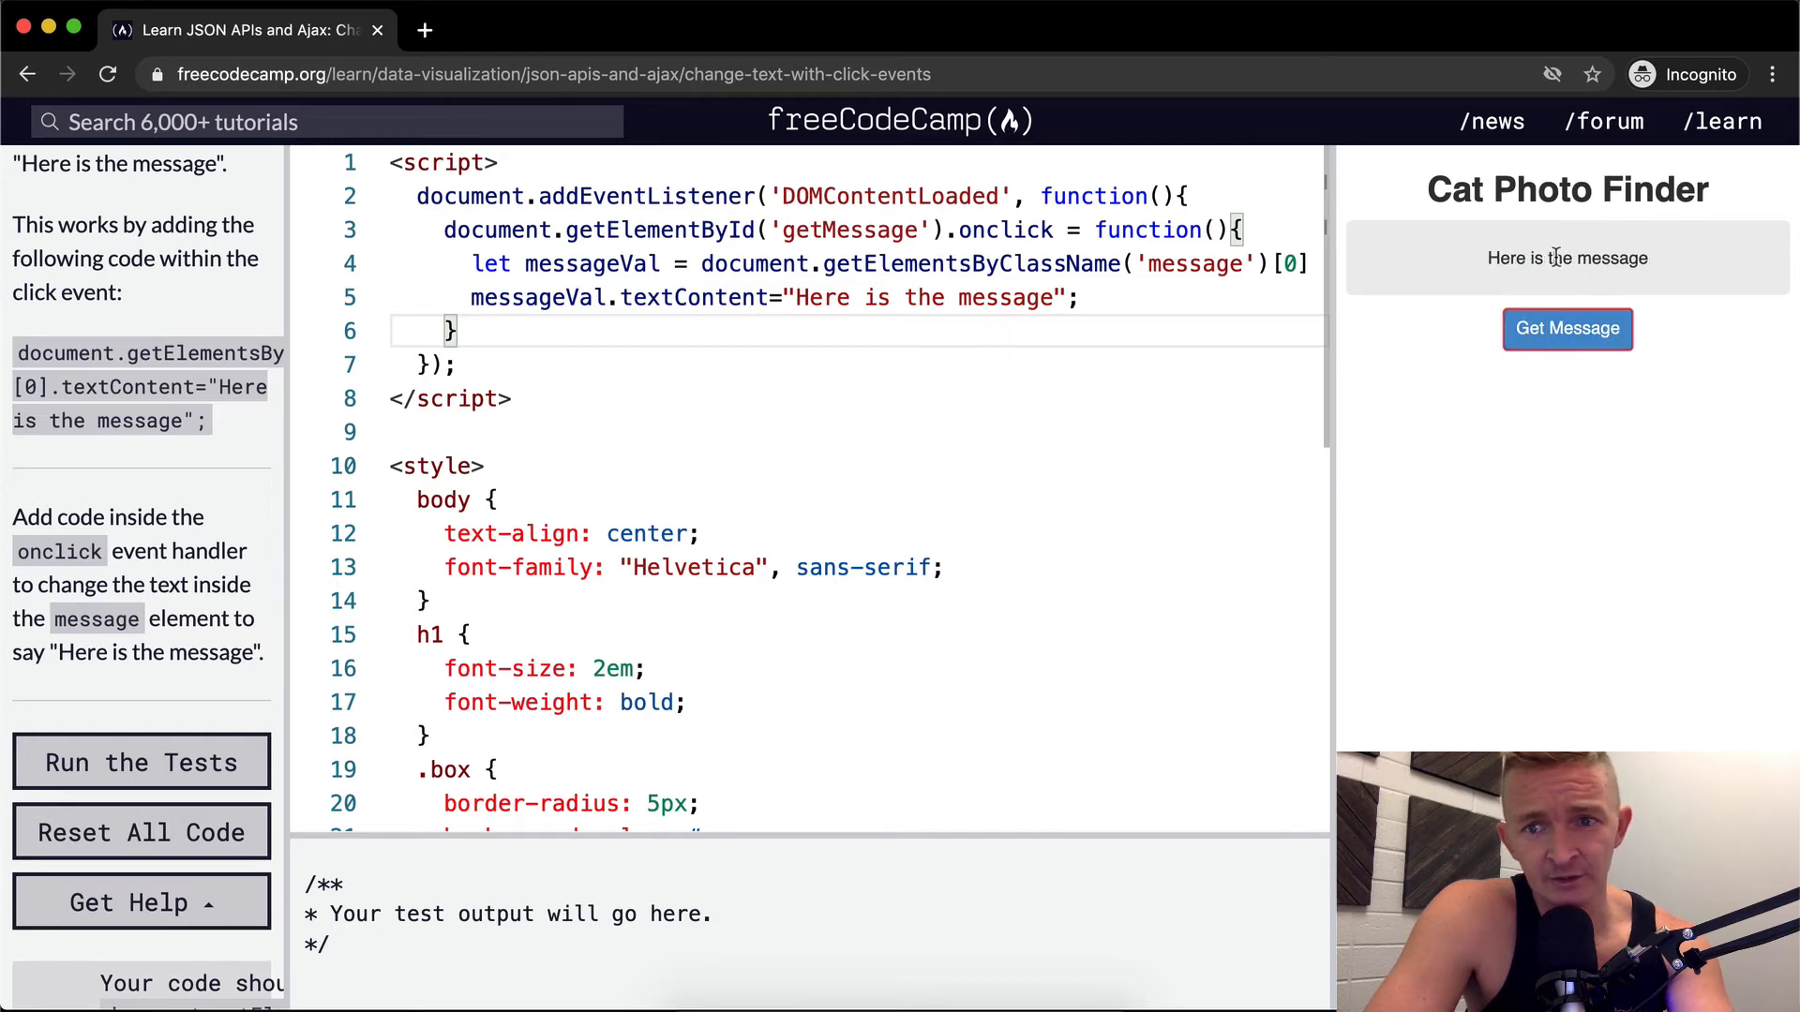
# Replace function(){ with () => { in the onclick handler and DOMContentLoaded callback.
pyautogui.click(1565, 328)
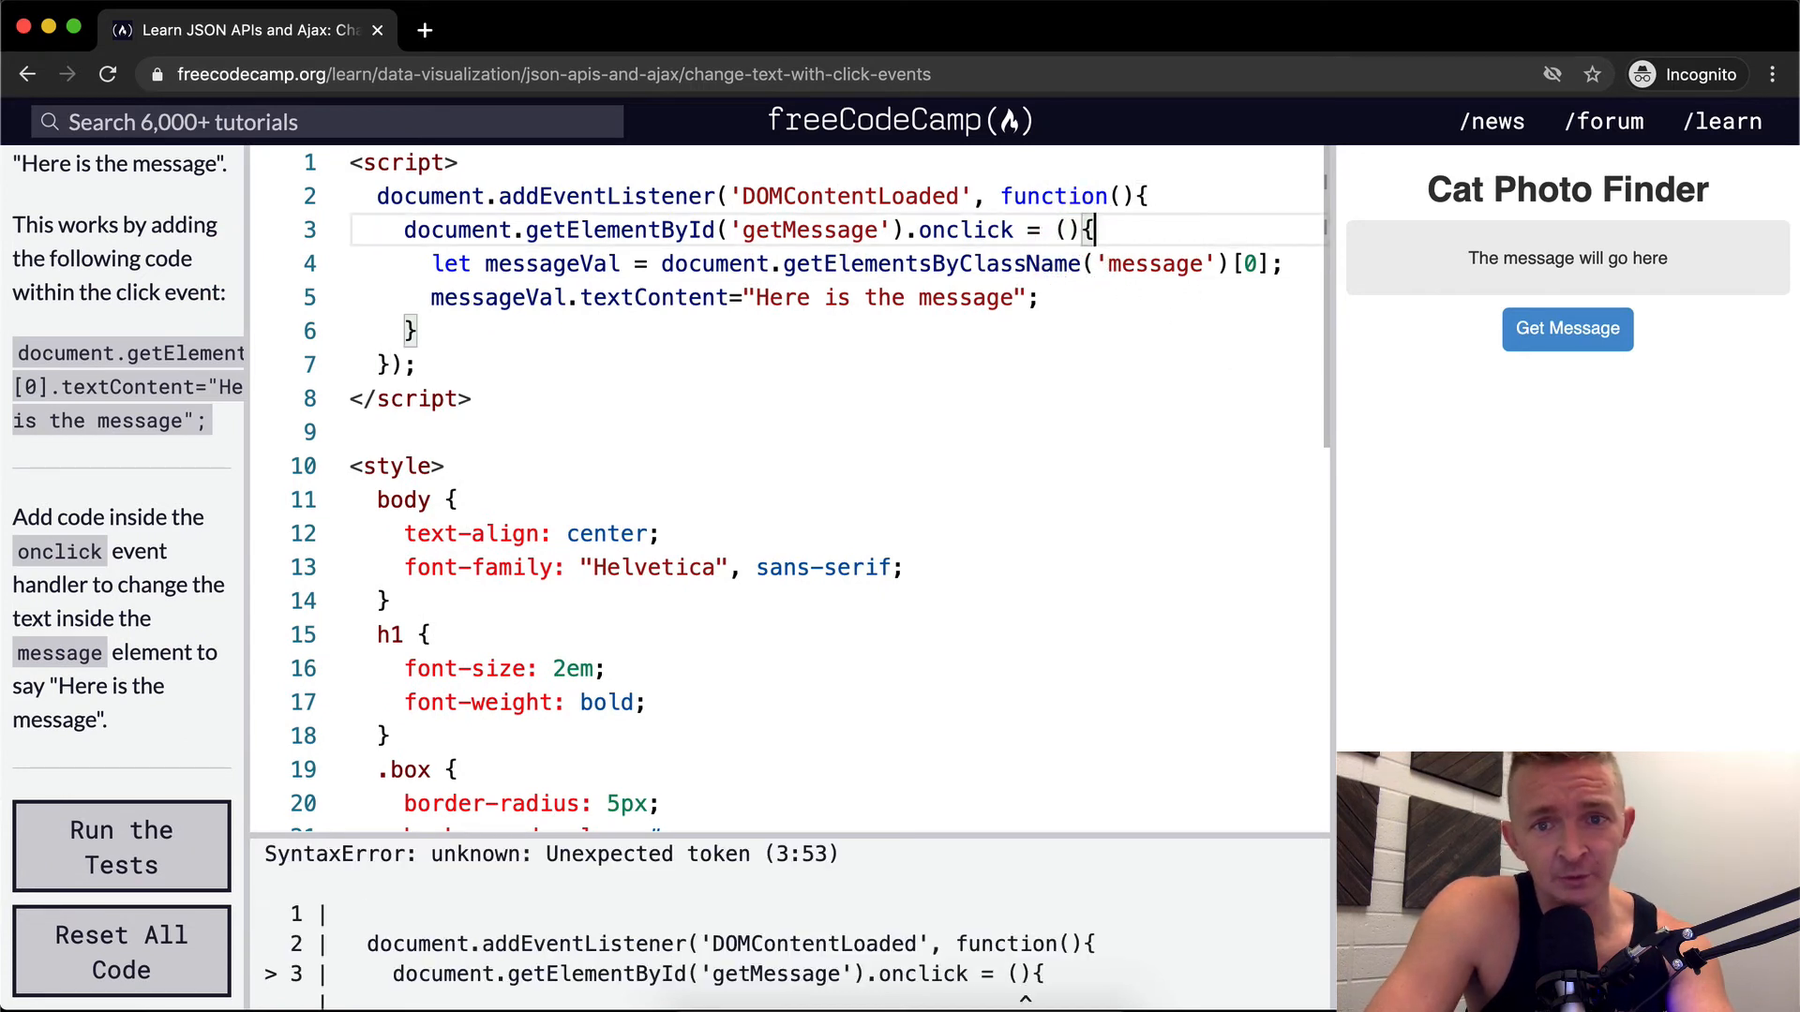
pyautogui.write('=>')
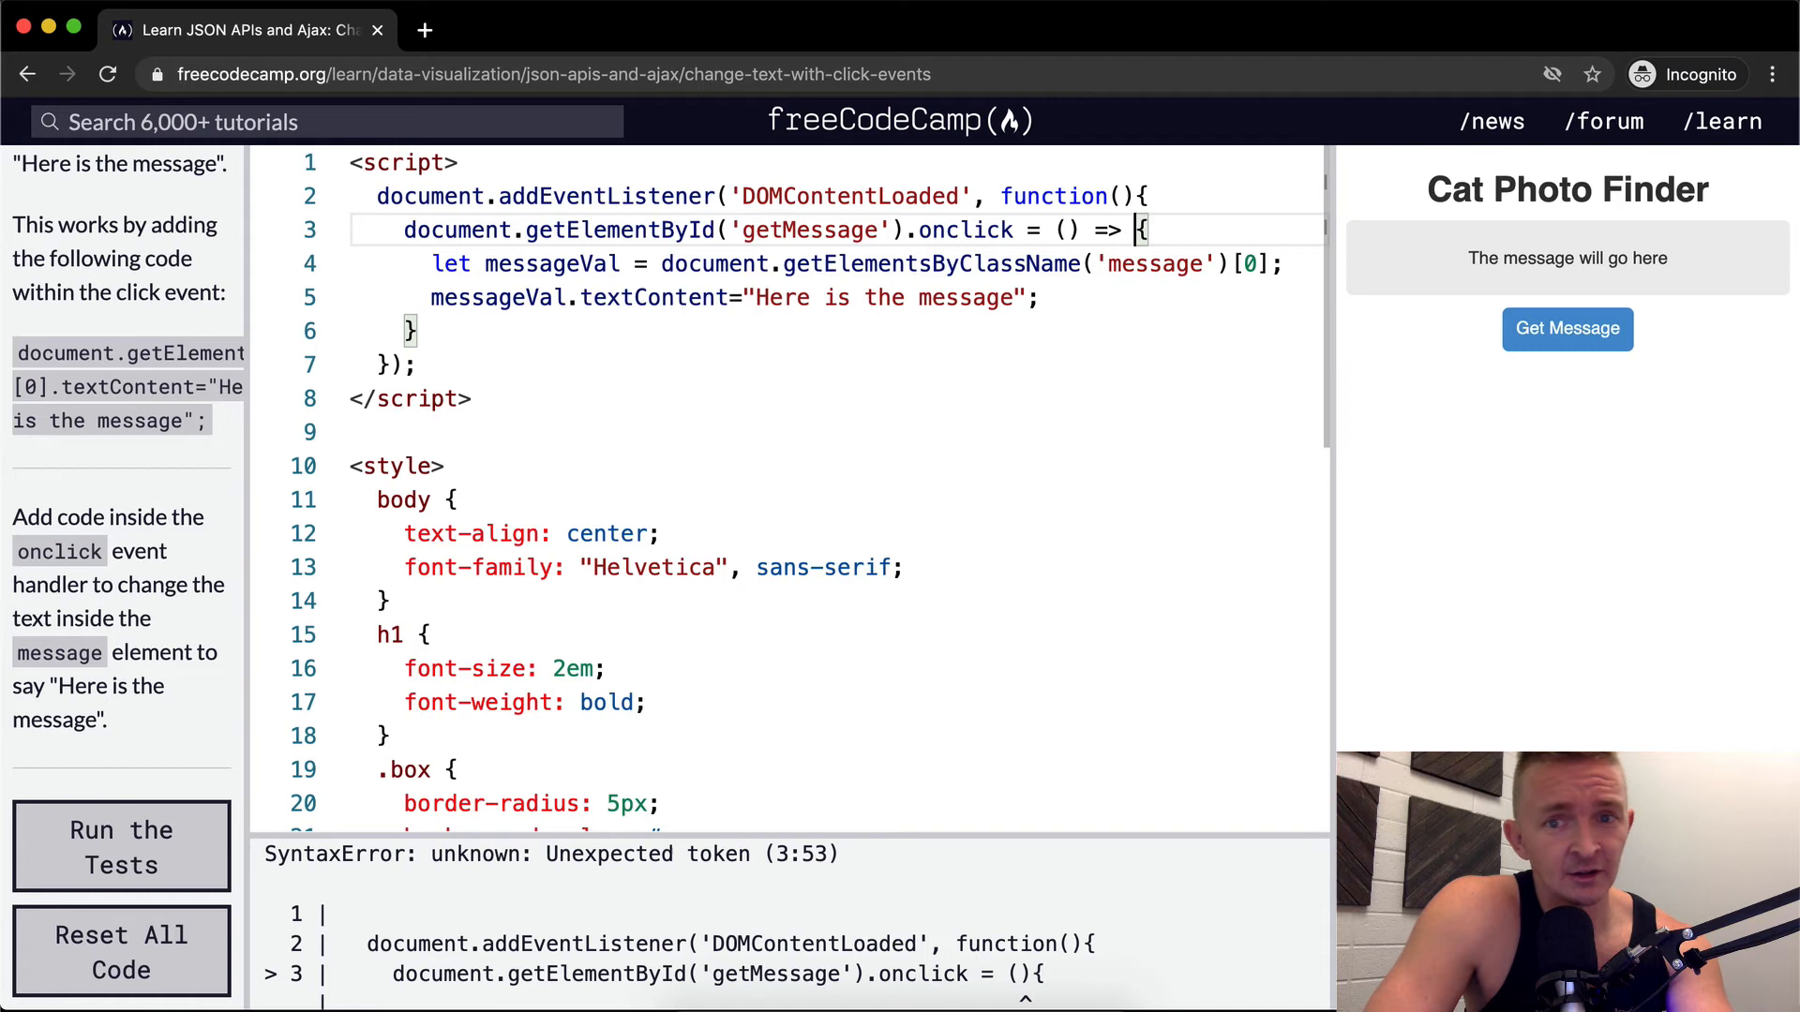
pyautogui.doubleClick(1052, 195)
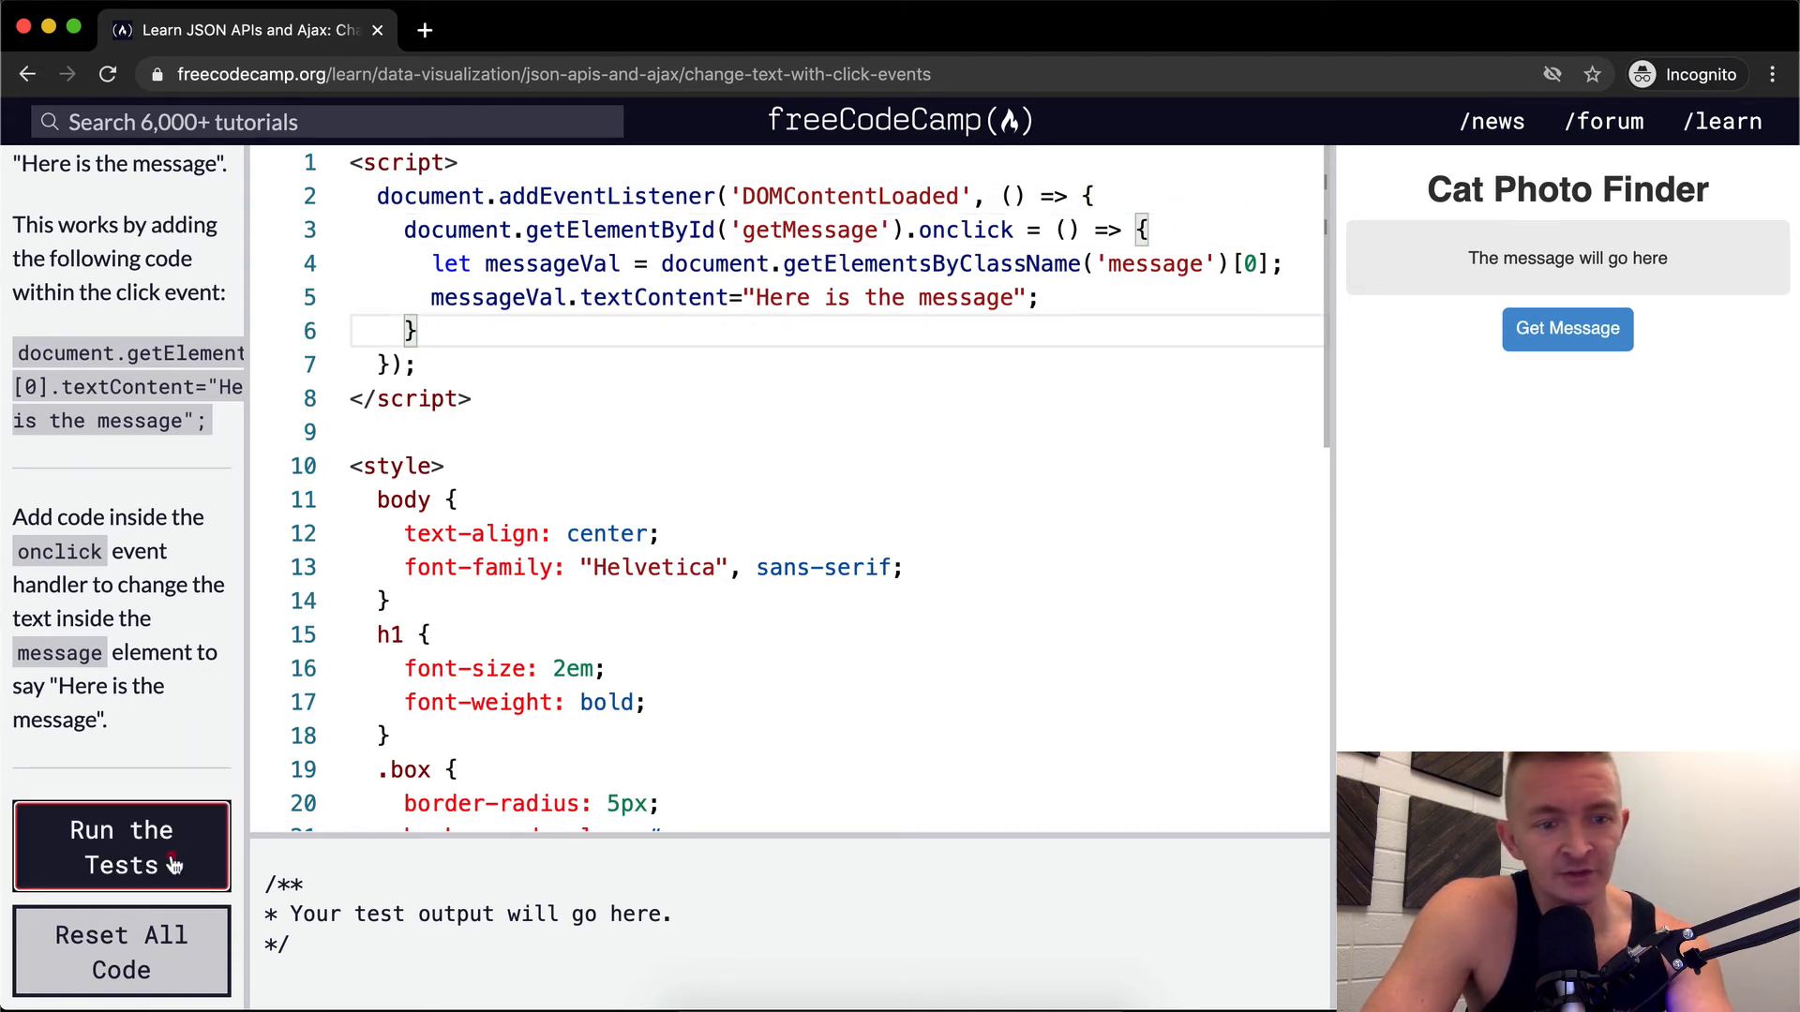
# Run the tests, check Get Message, and pass with the direct textContent assignment.
pyautogui.click(121, 846)
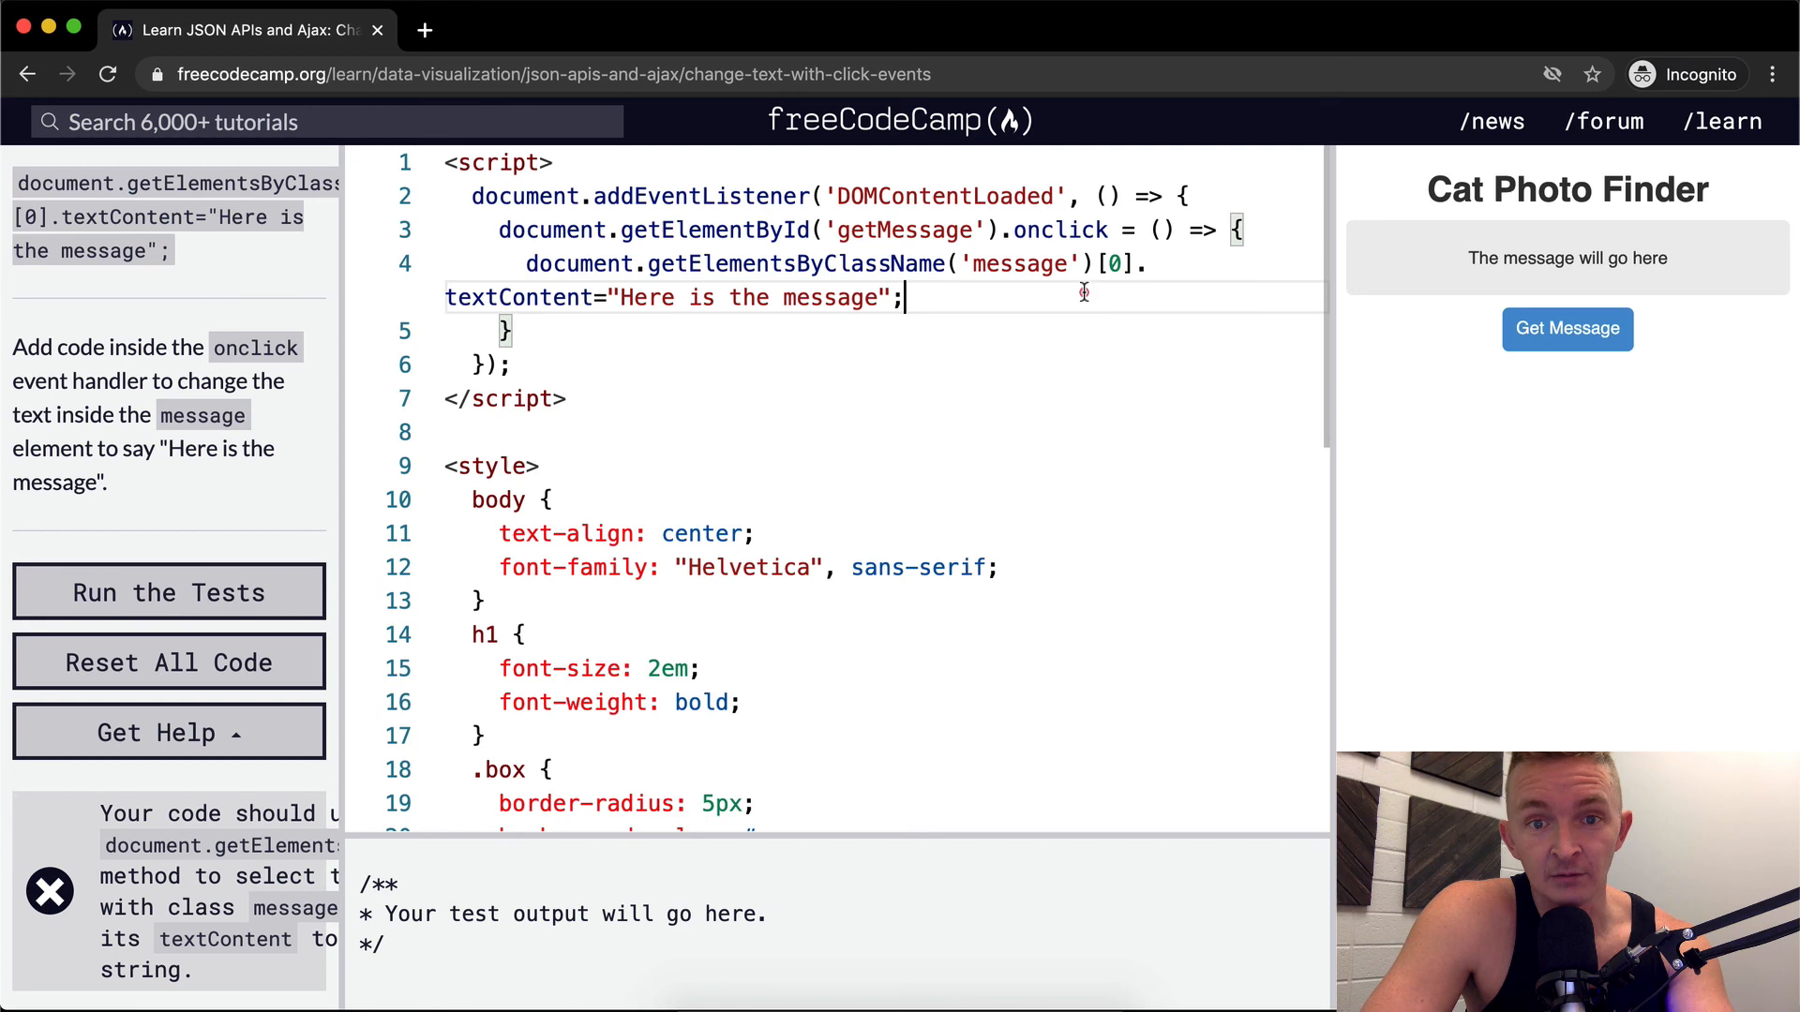
pyautogui.click(1566, 329)
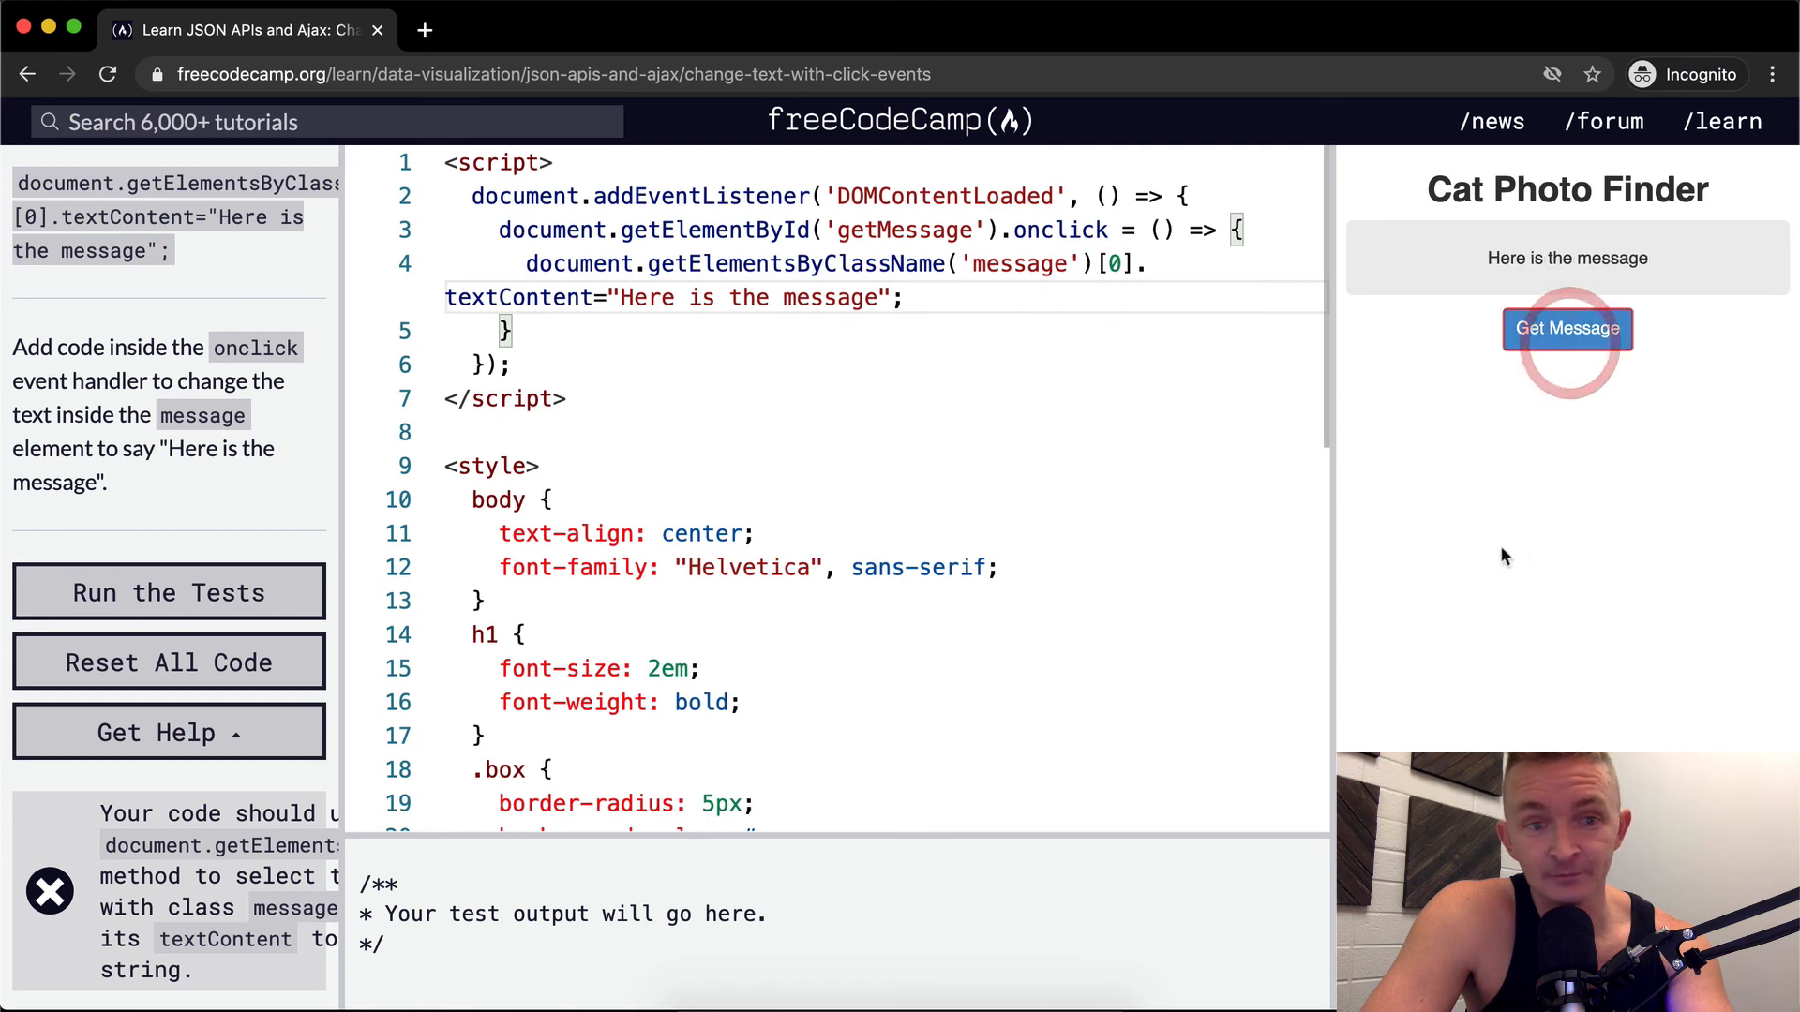
pyautogui.click(168, 591)
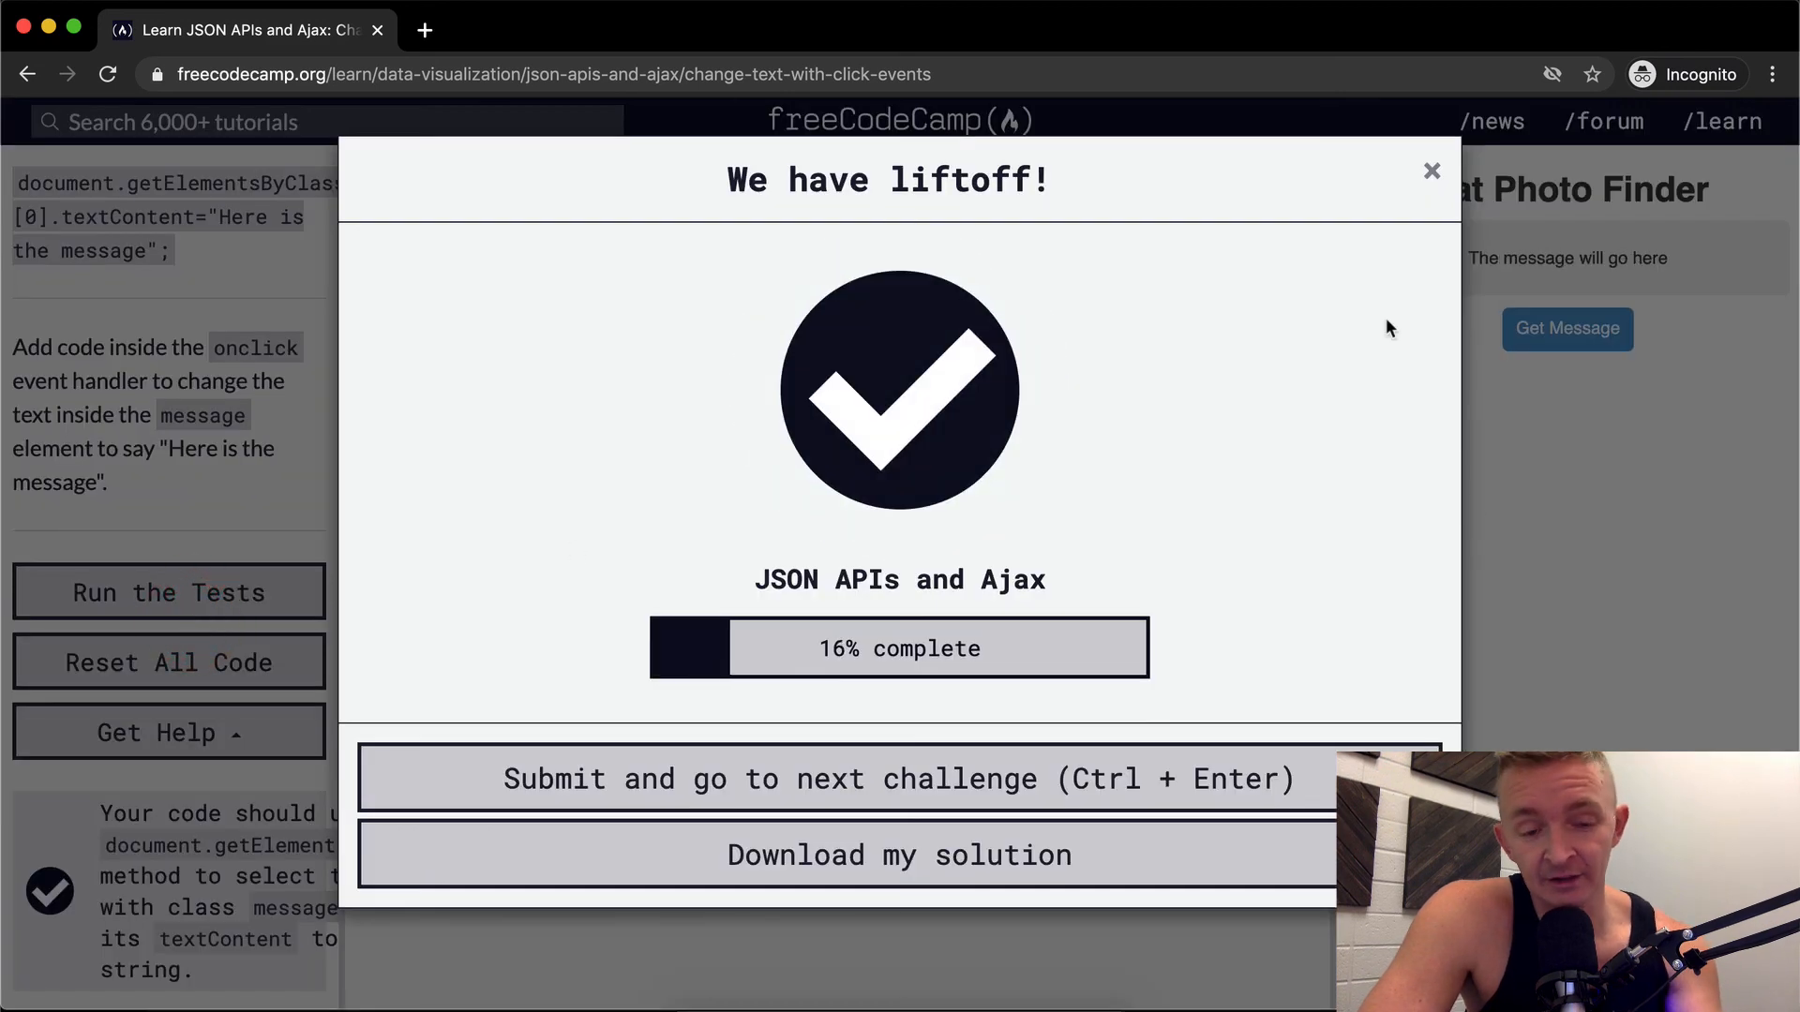